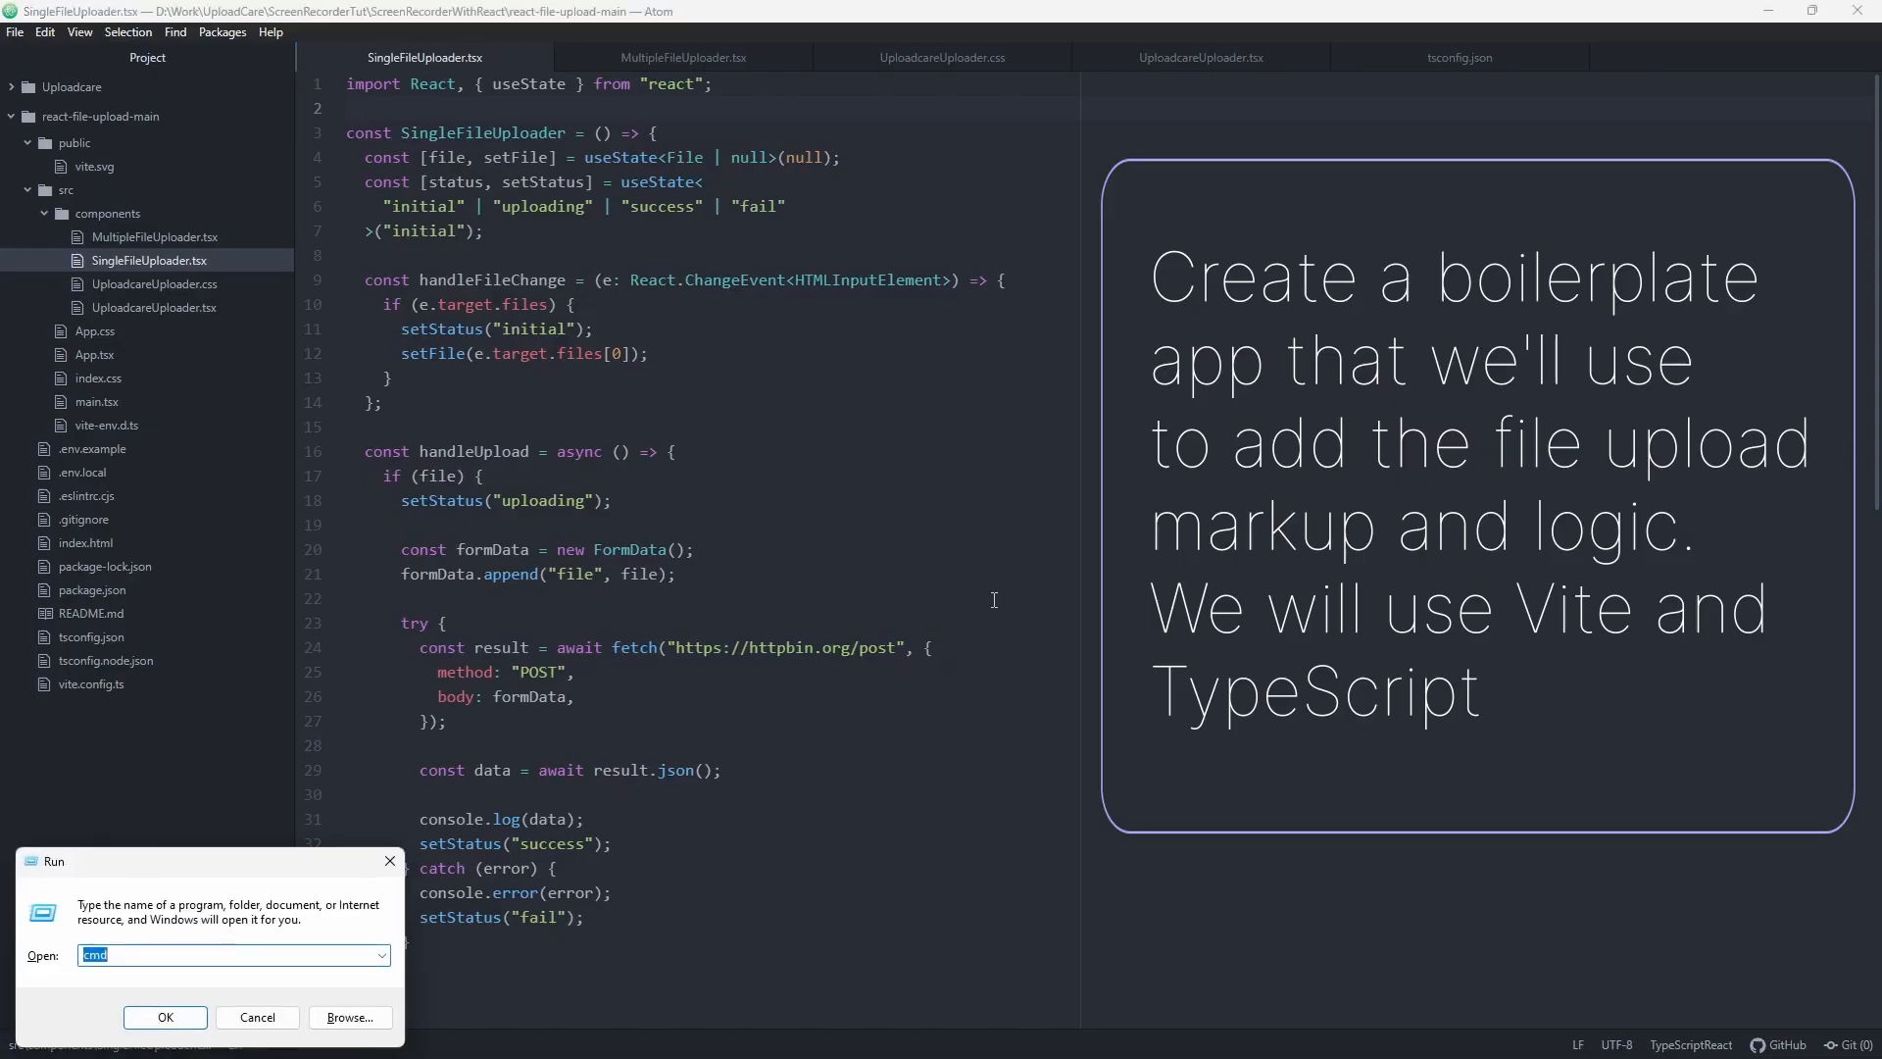
Run npm create vite@latest react-file-upload with the react-ts template and accept installing create-vite
left_click(165, 1016)
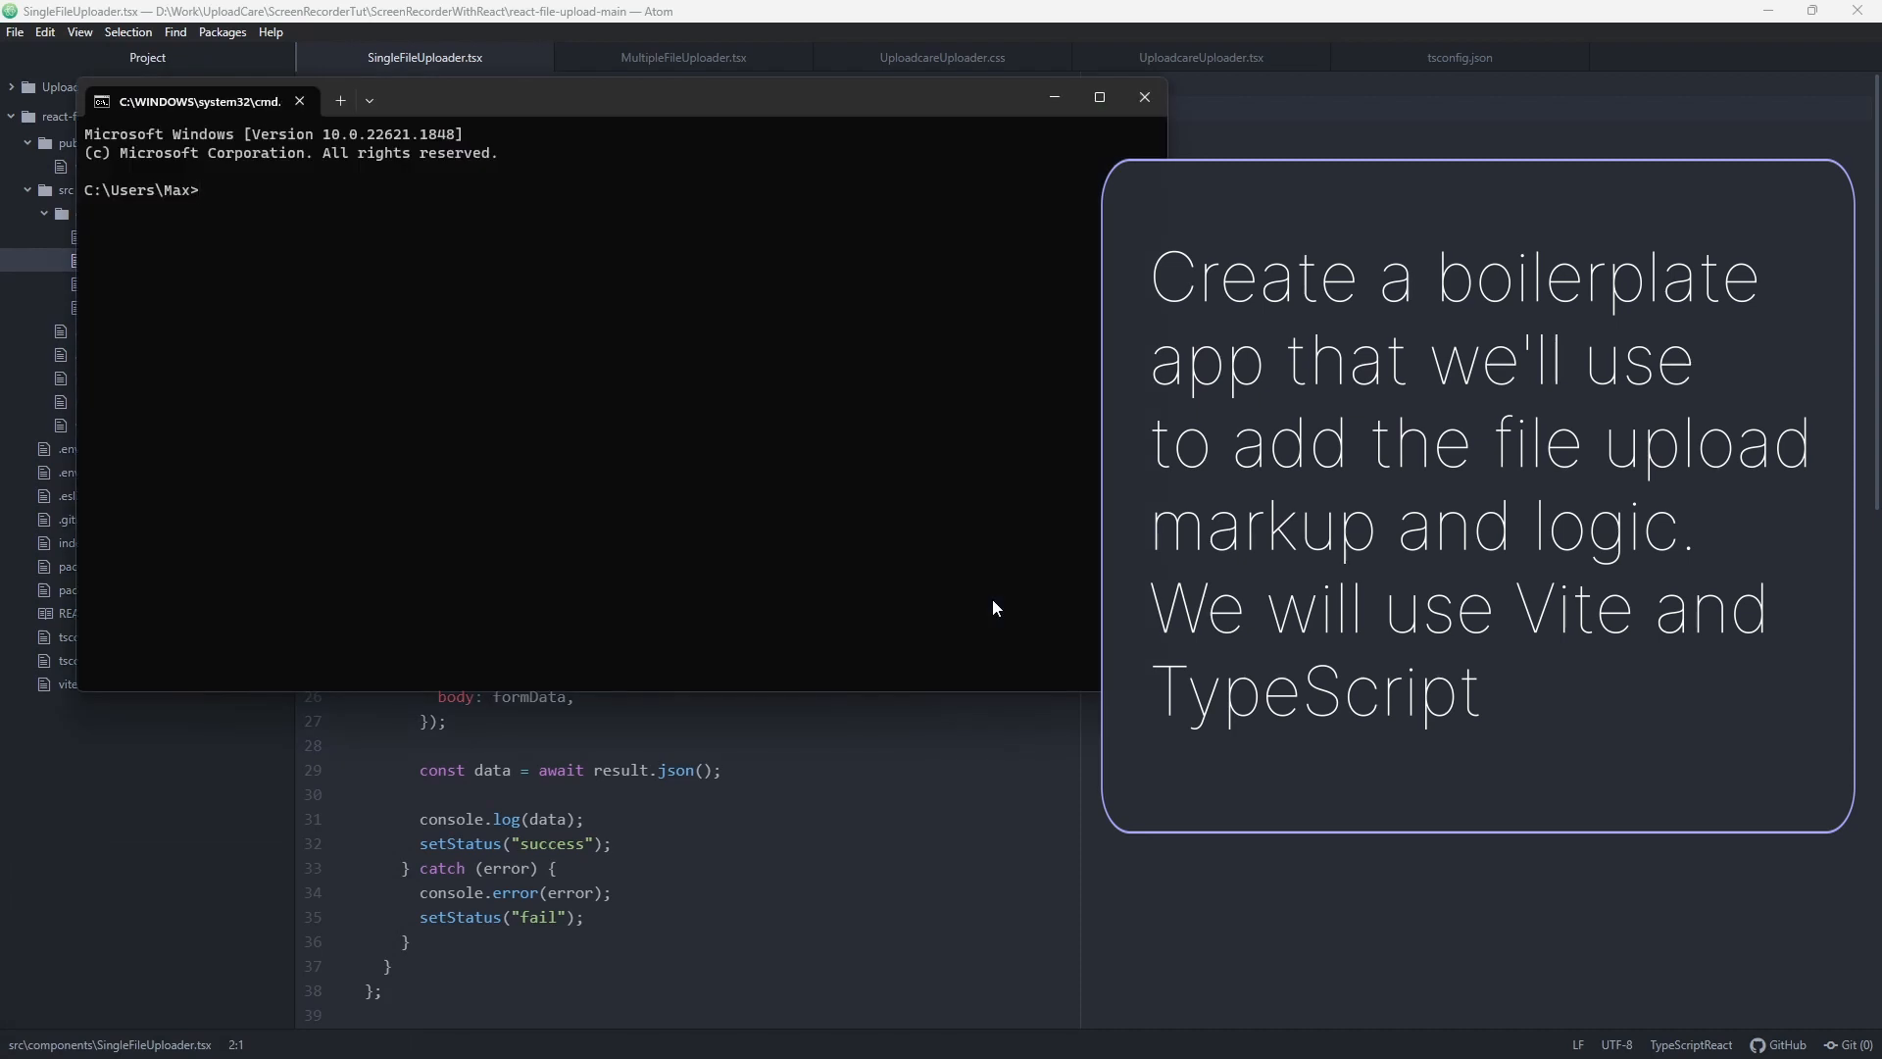
type("npm create vite@latest react-file-upload -- --template react-ts")
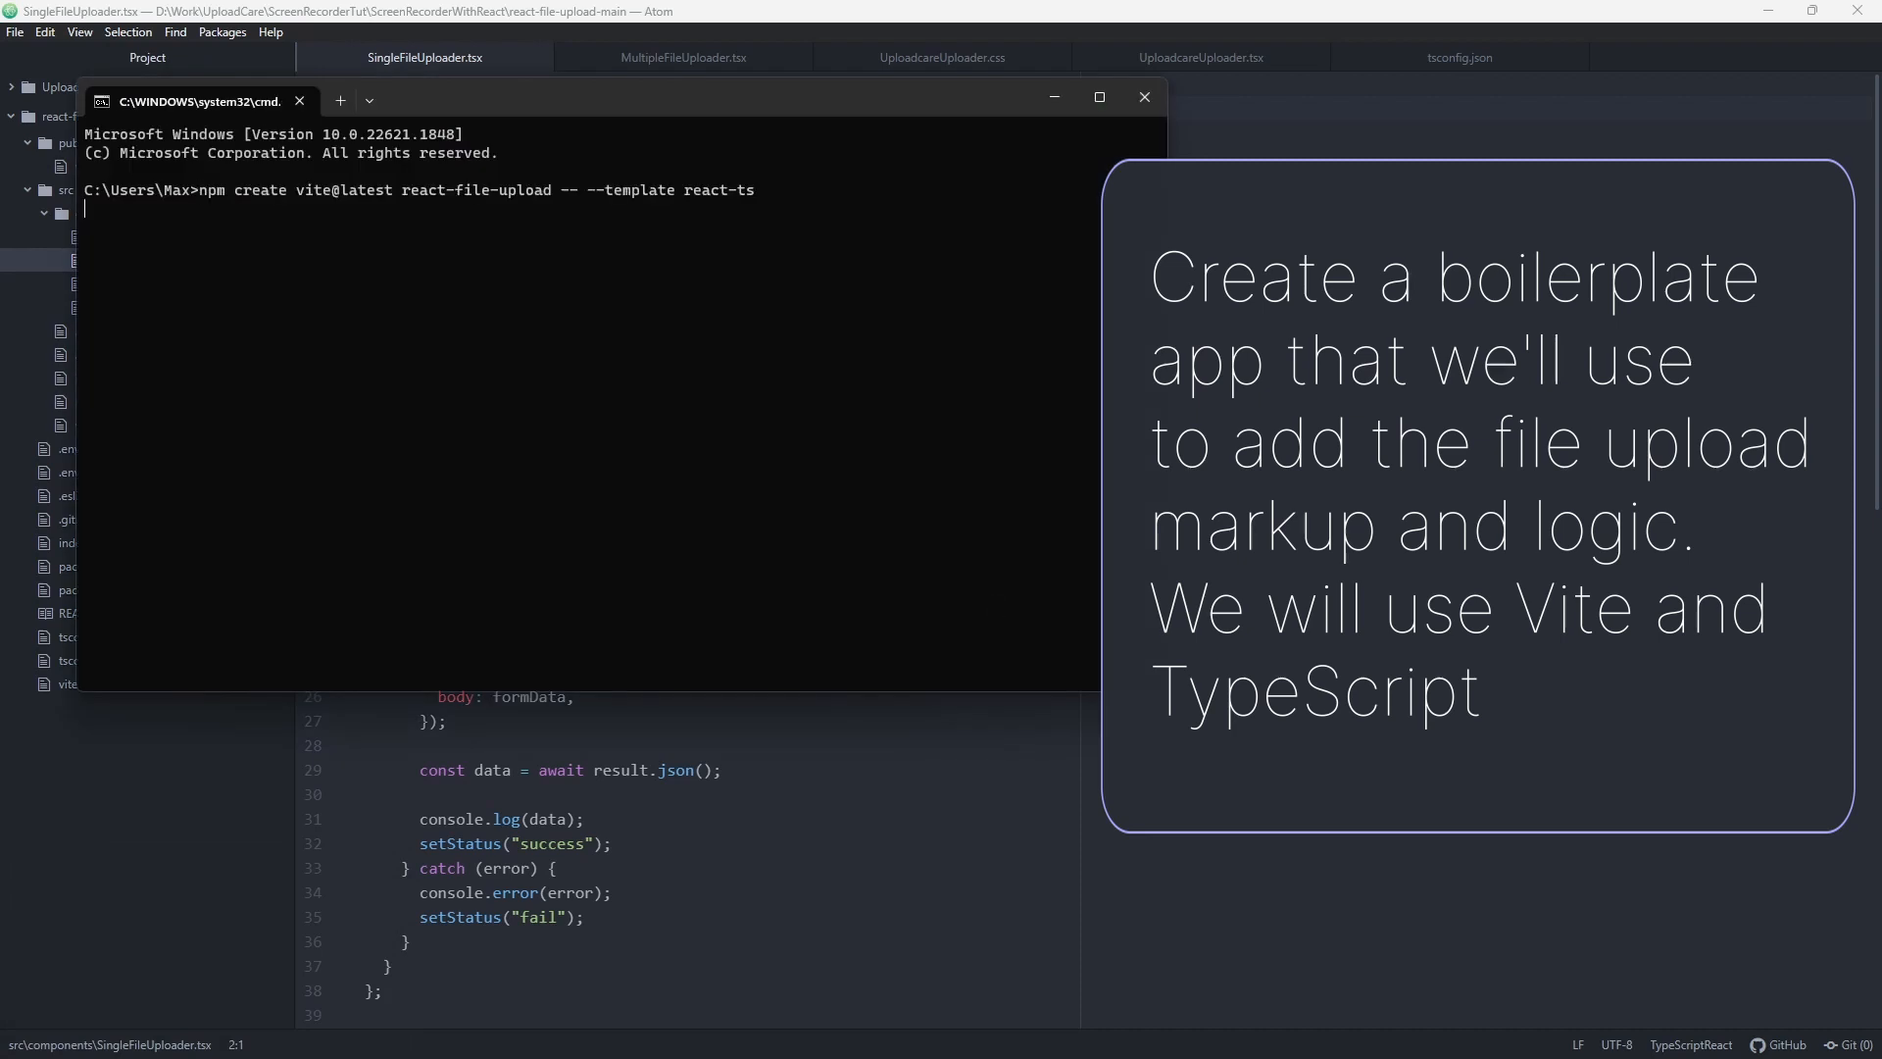
type("y) y")
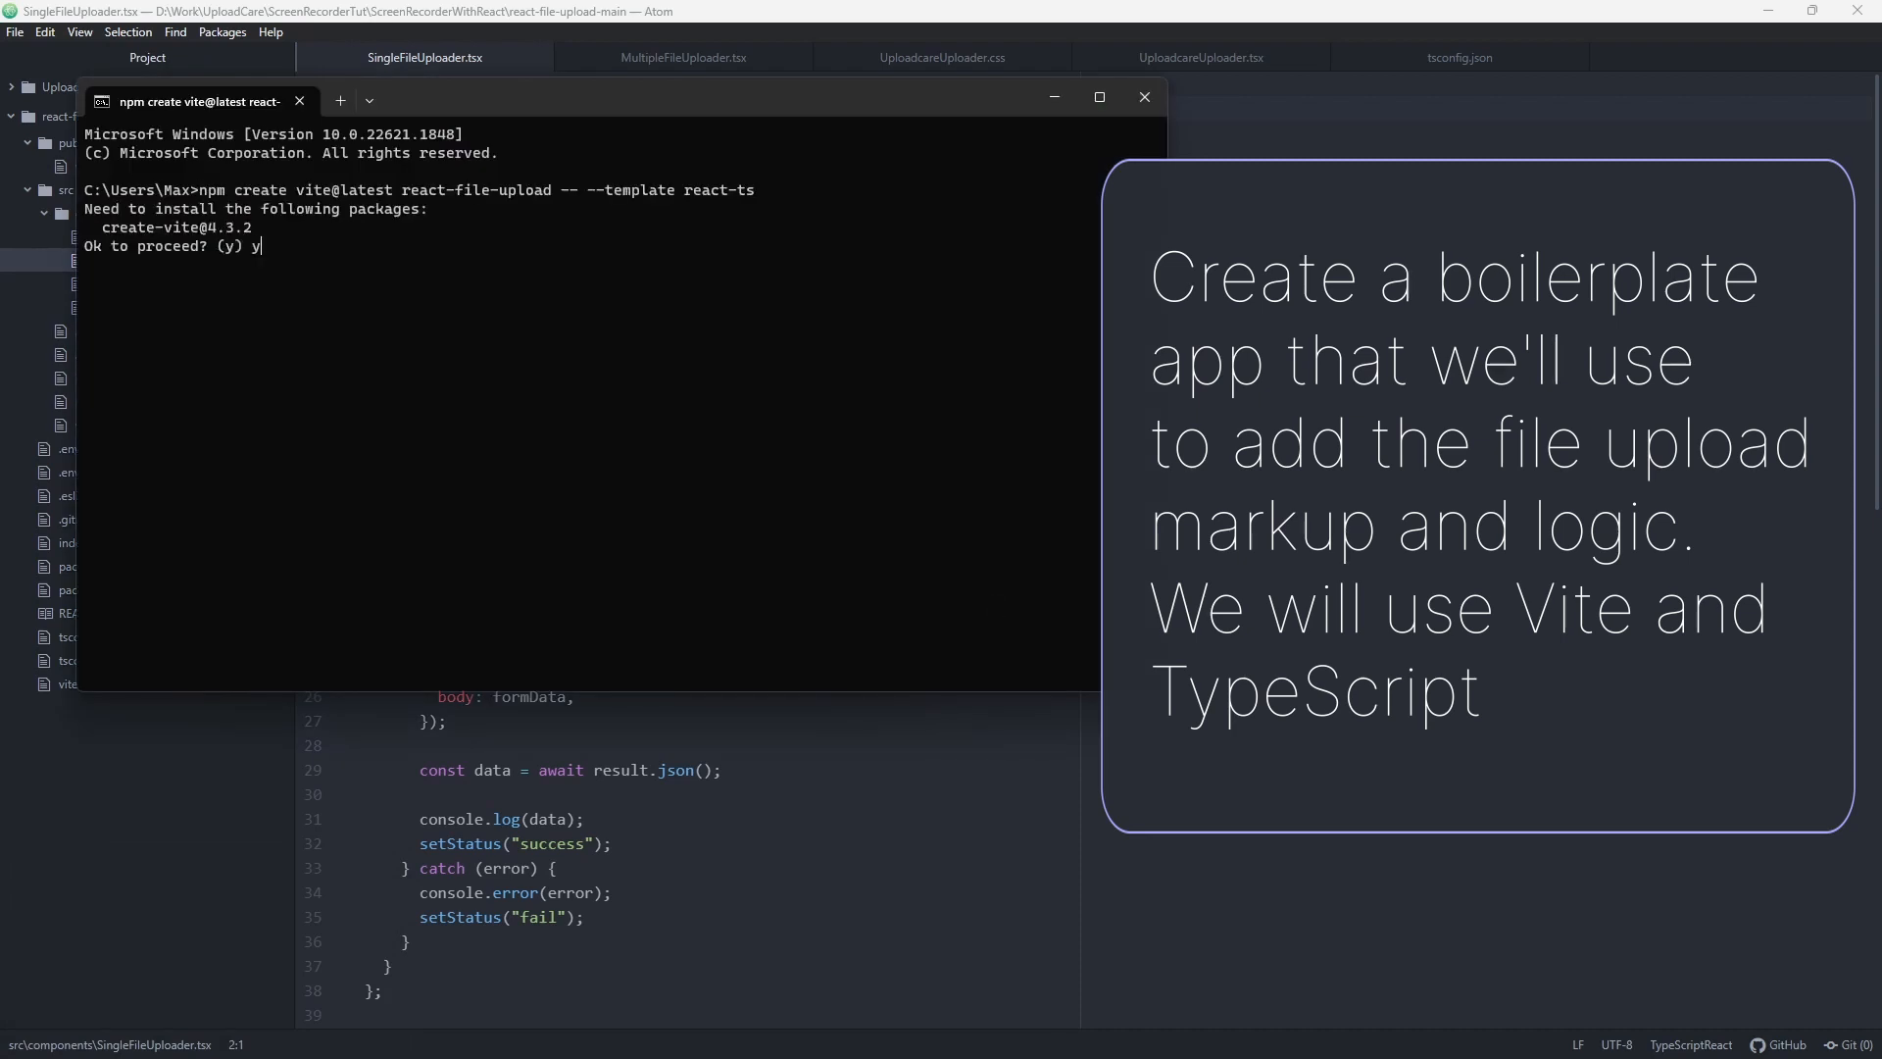
key("enter")
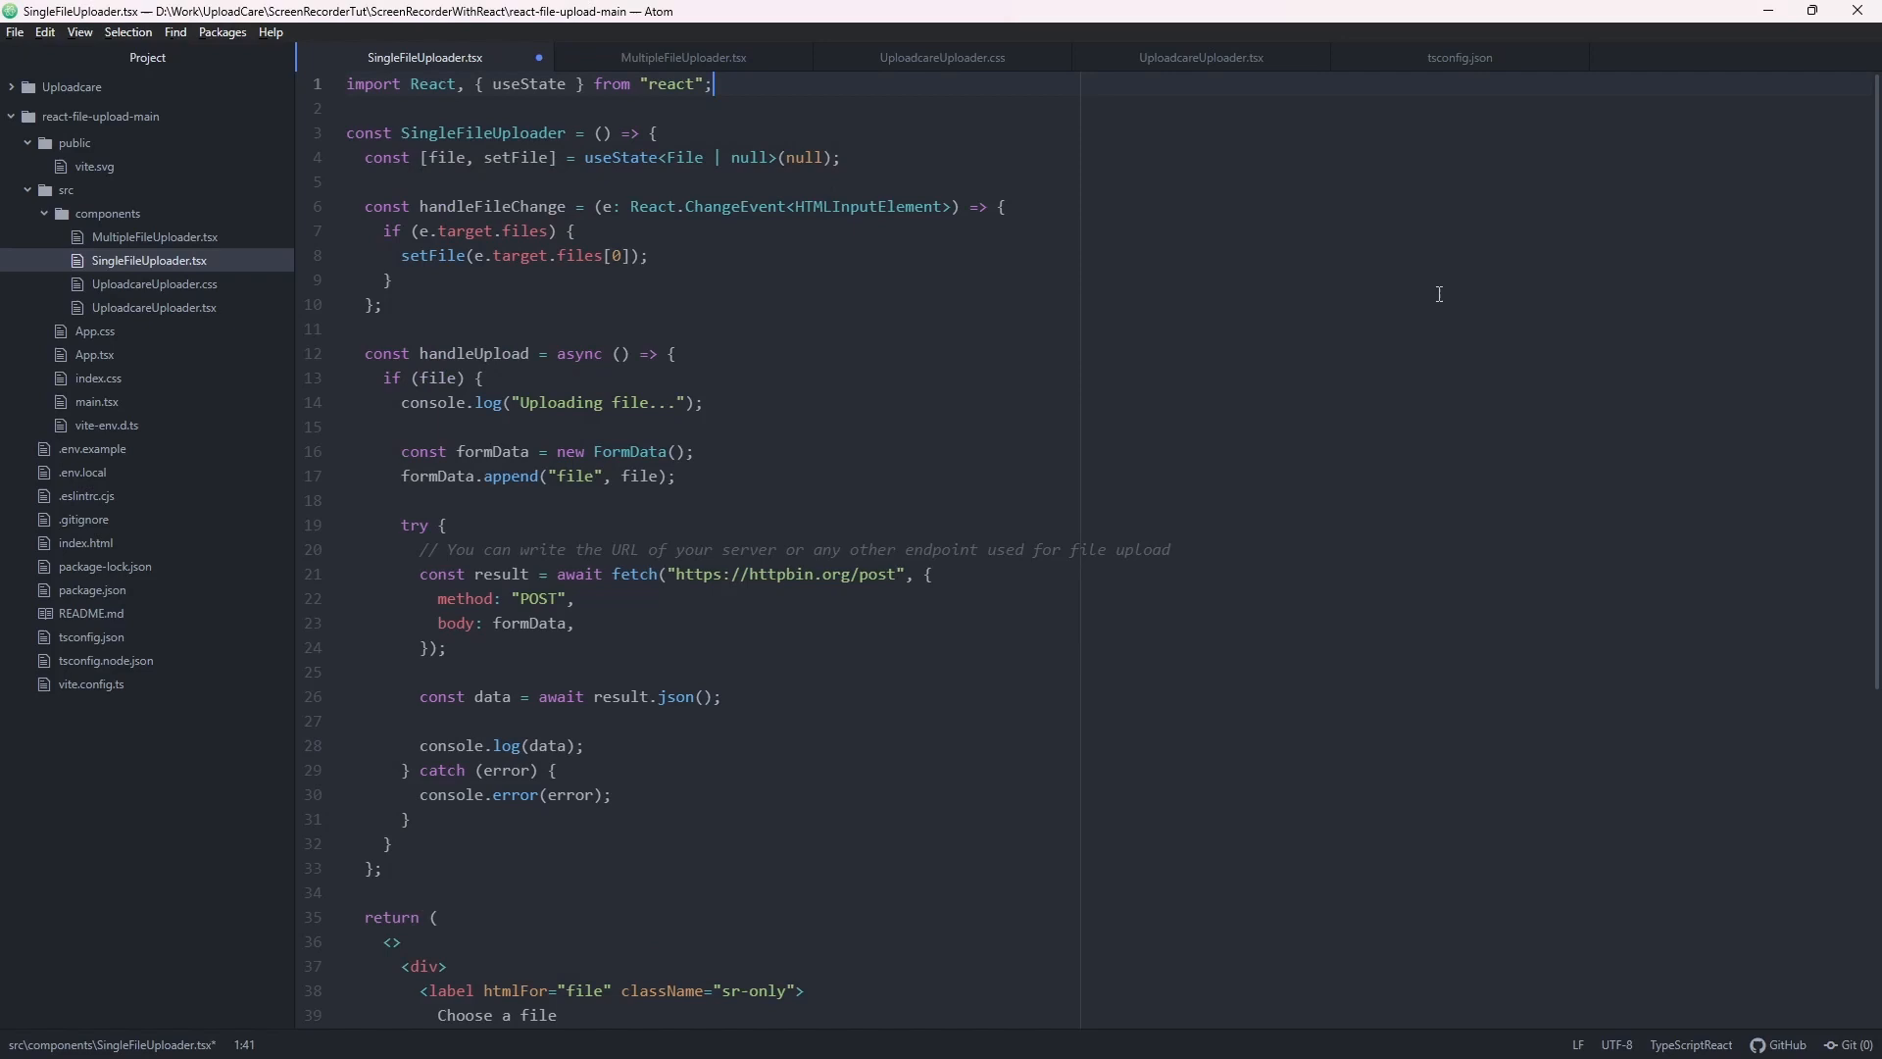
Write file state, handleFileChange and an async handleUpload posting FormData to httpbin
scroll("down", 3)
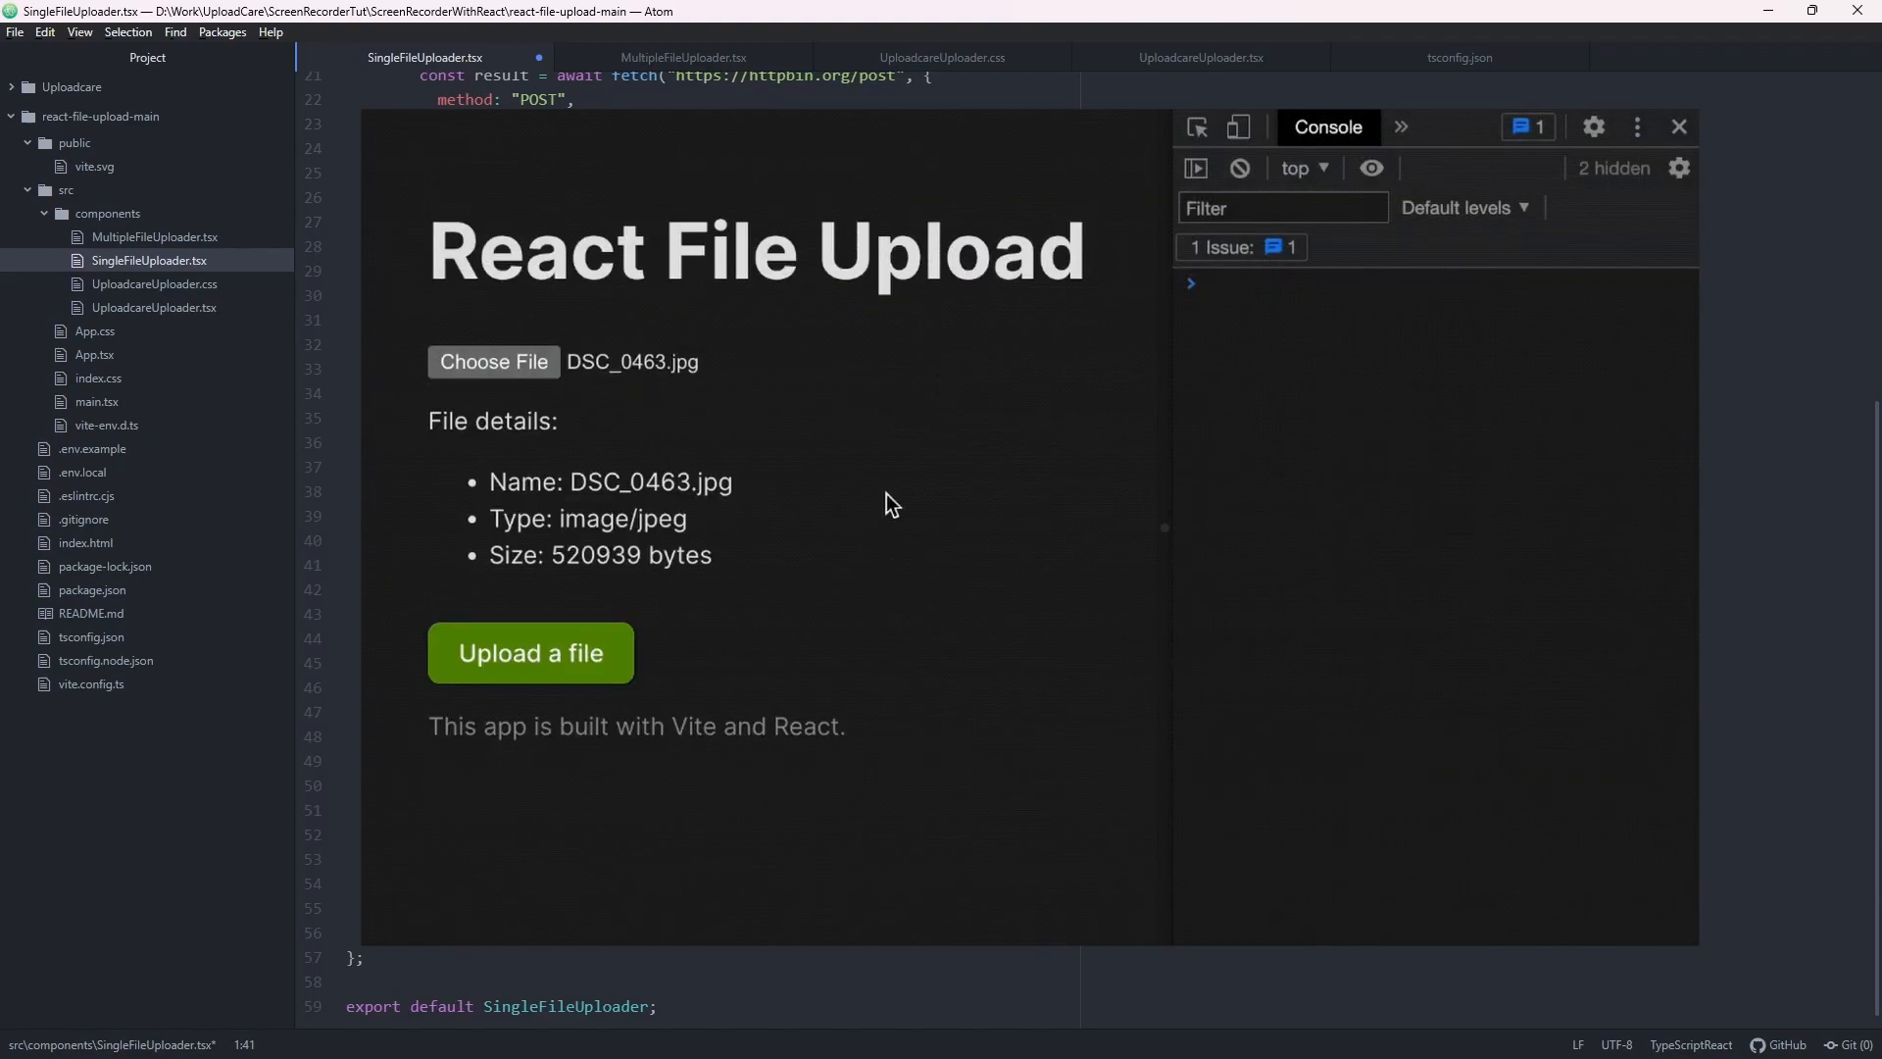
mouse_move(623, 663)
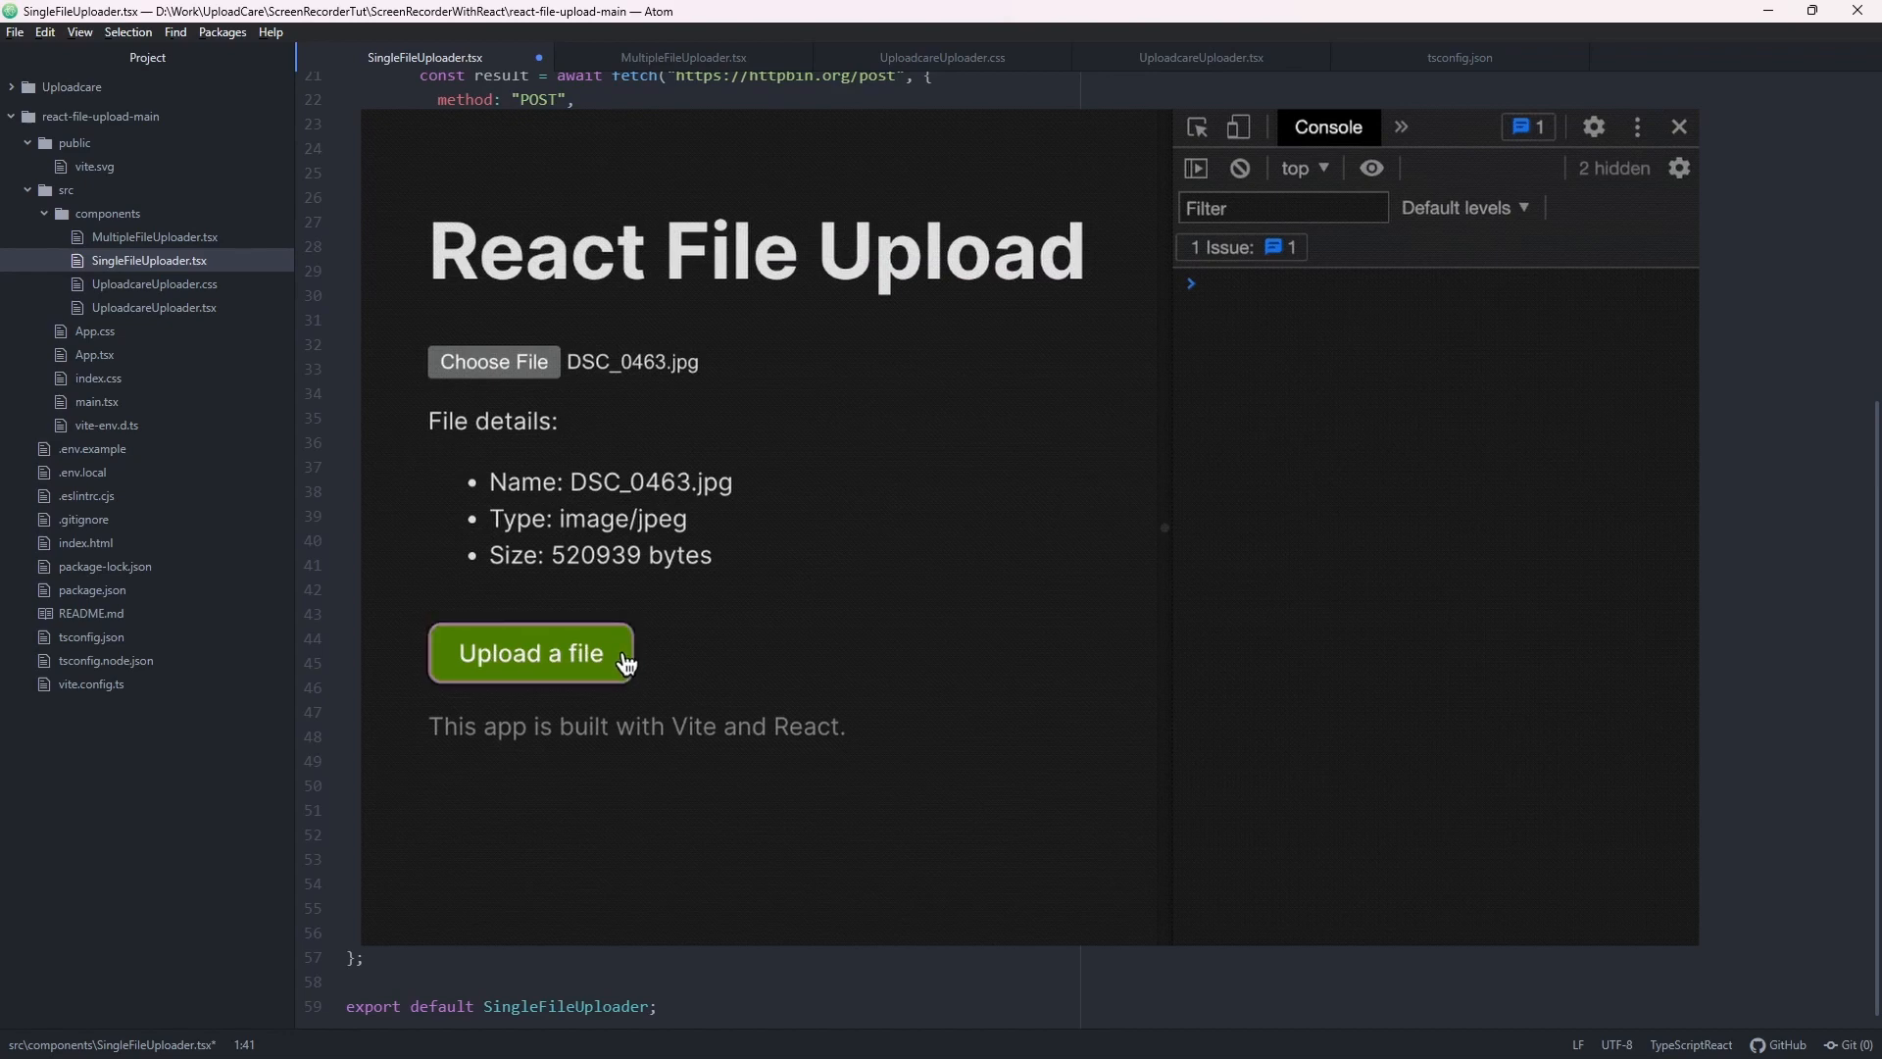
Choose DSC_0463.jpg in the single-file uploader and send it to the server
left_click(529, 653)
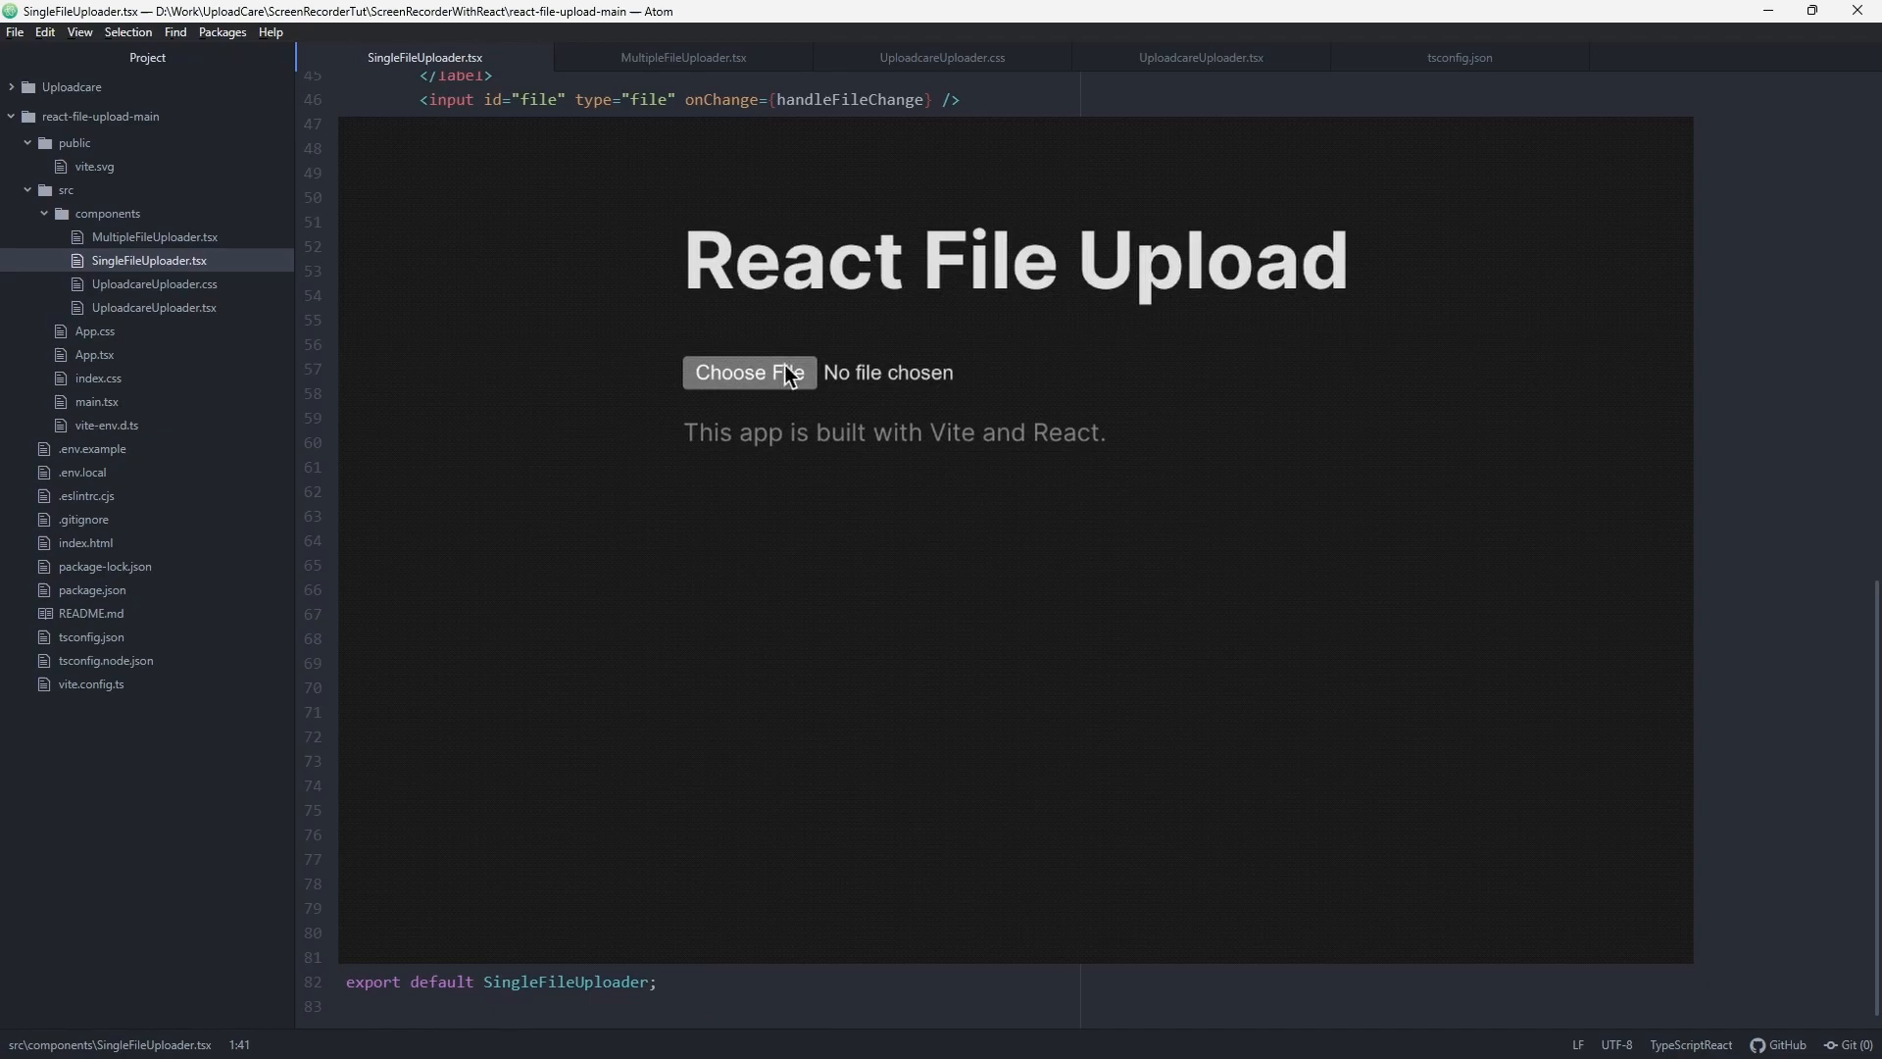
left_click(749, 372)
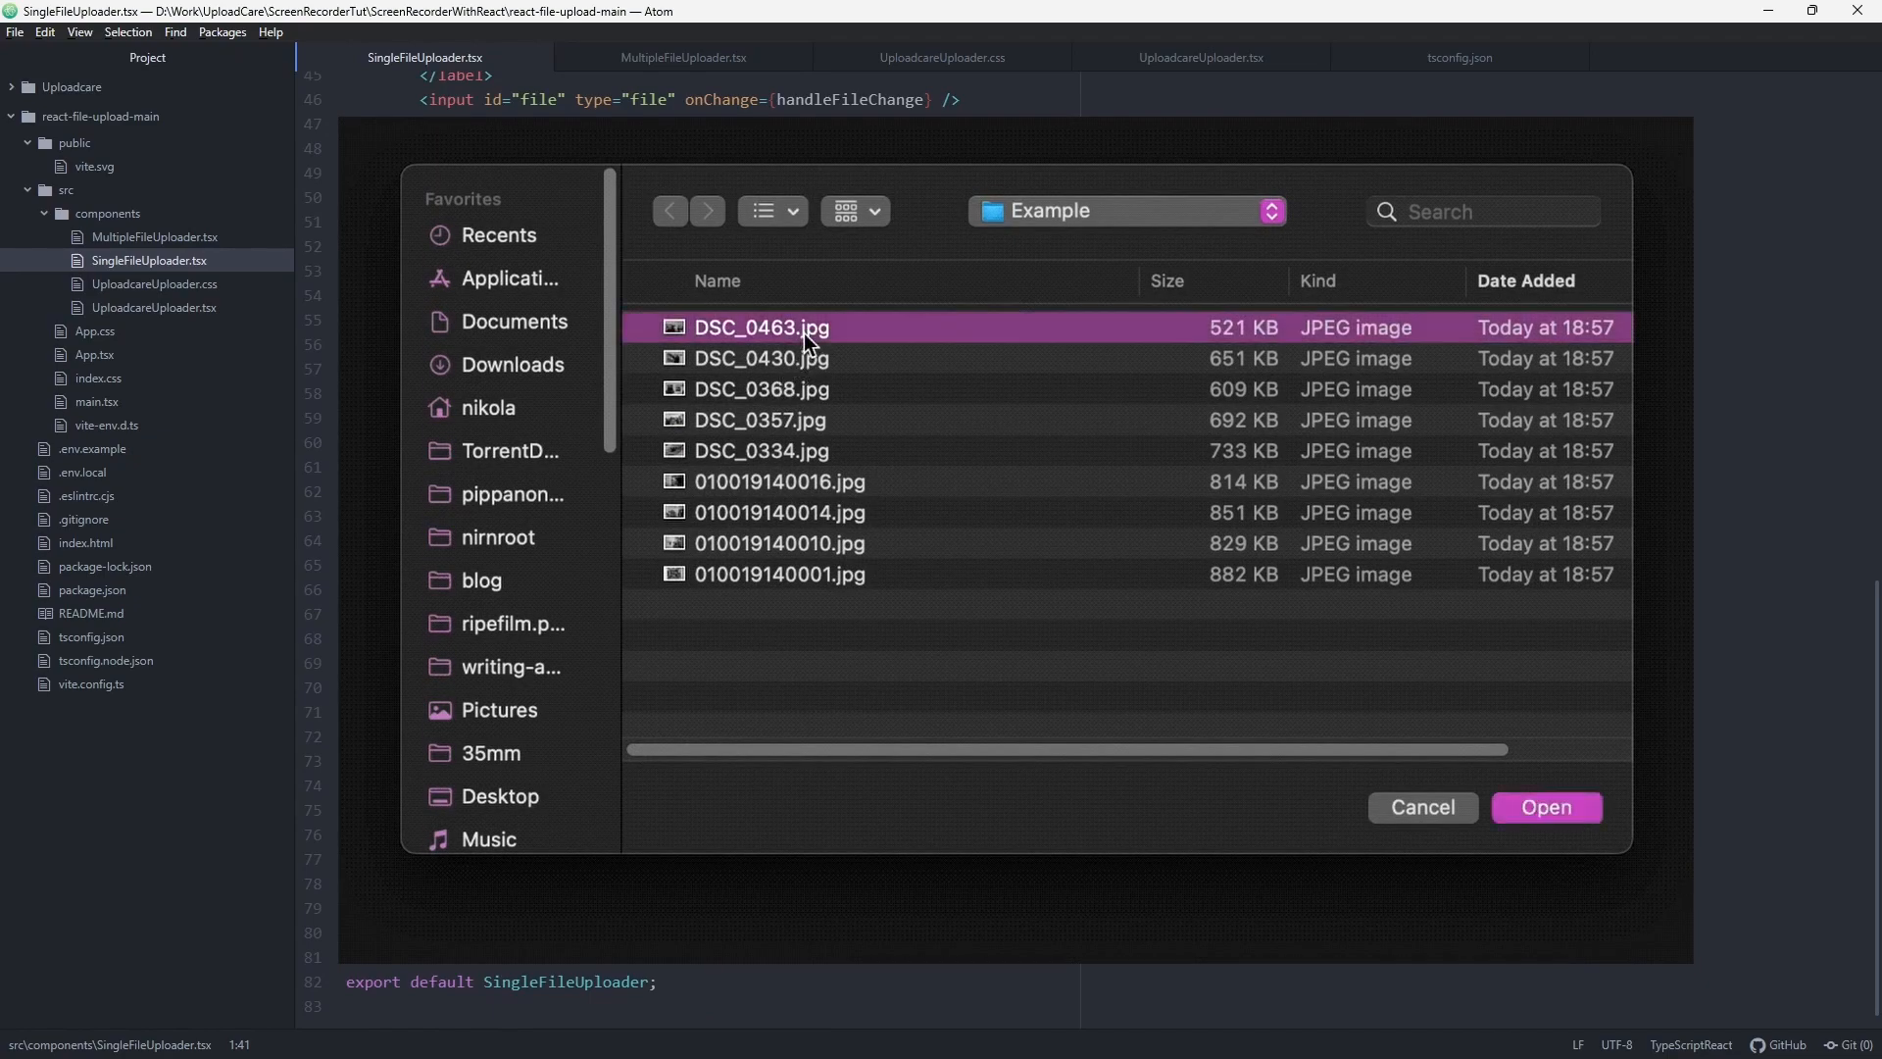
left_click(1544, 808)
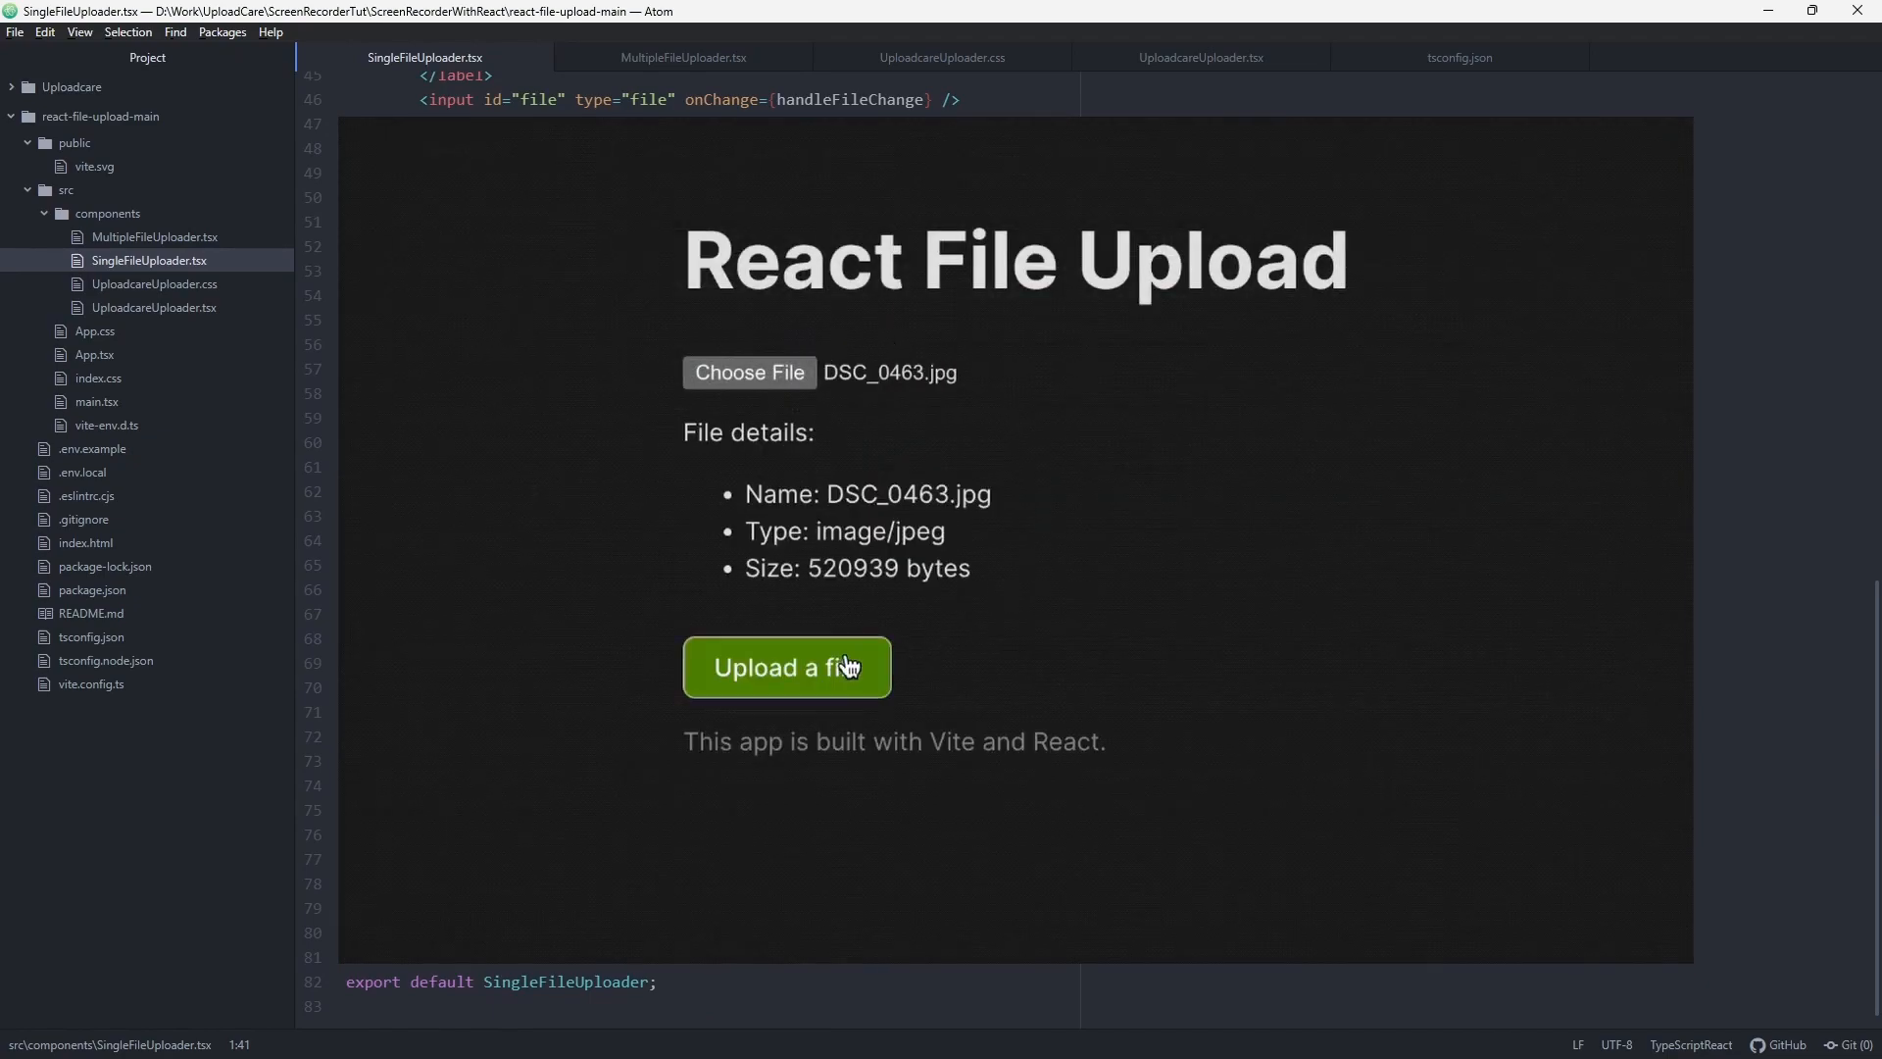
left_click(786, 666)
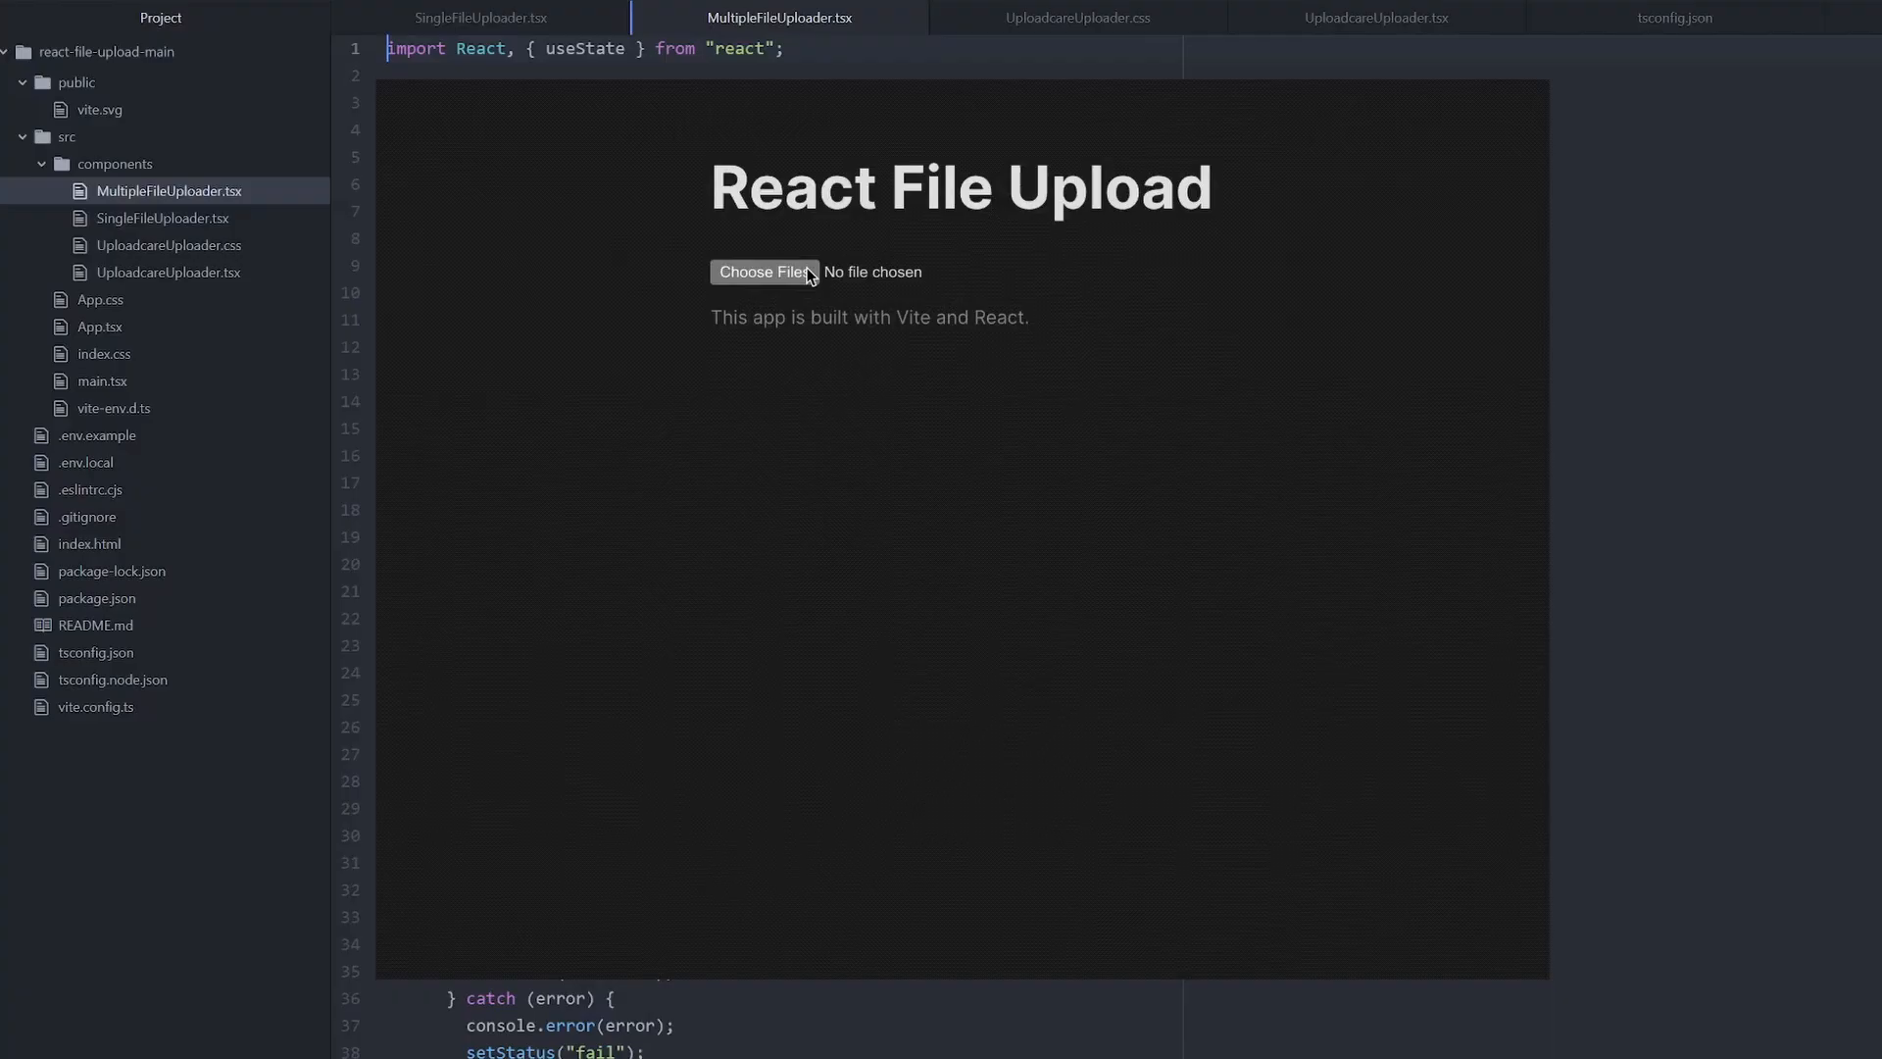
Select DSC_0463, DSC_0430 and DSC_0368 in the multi-file uploader and upload all three
left_click(765, 270)
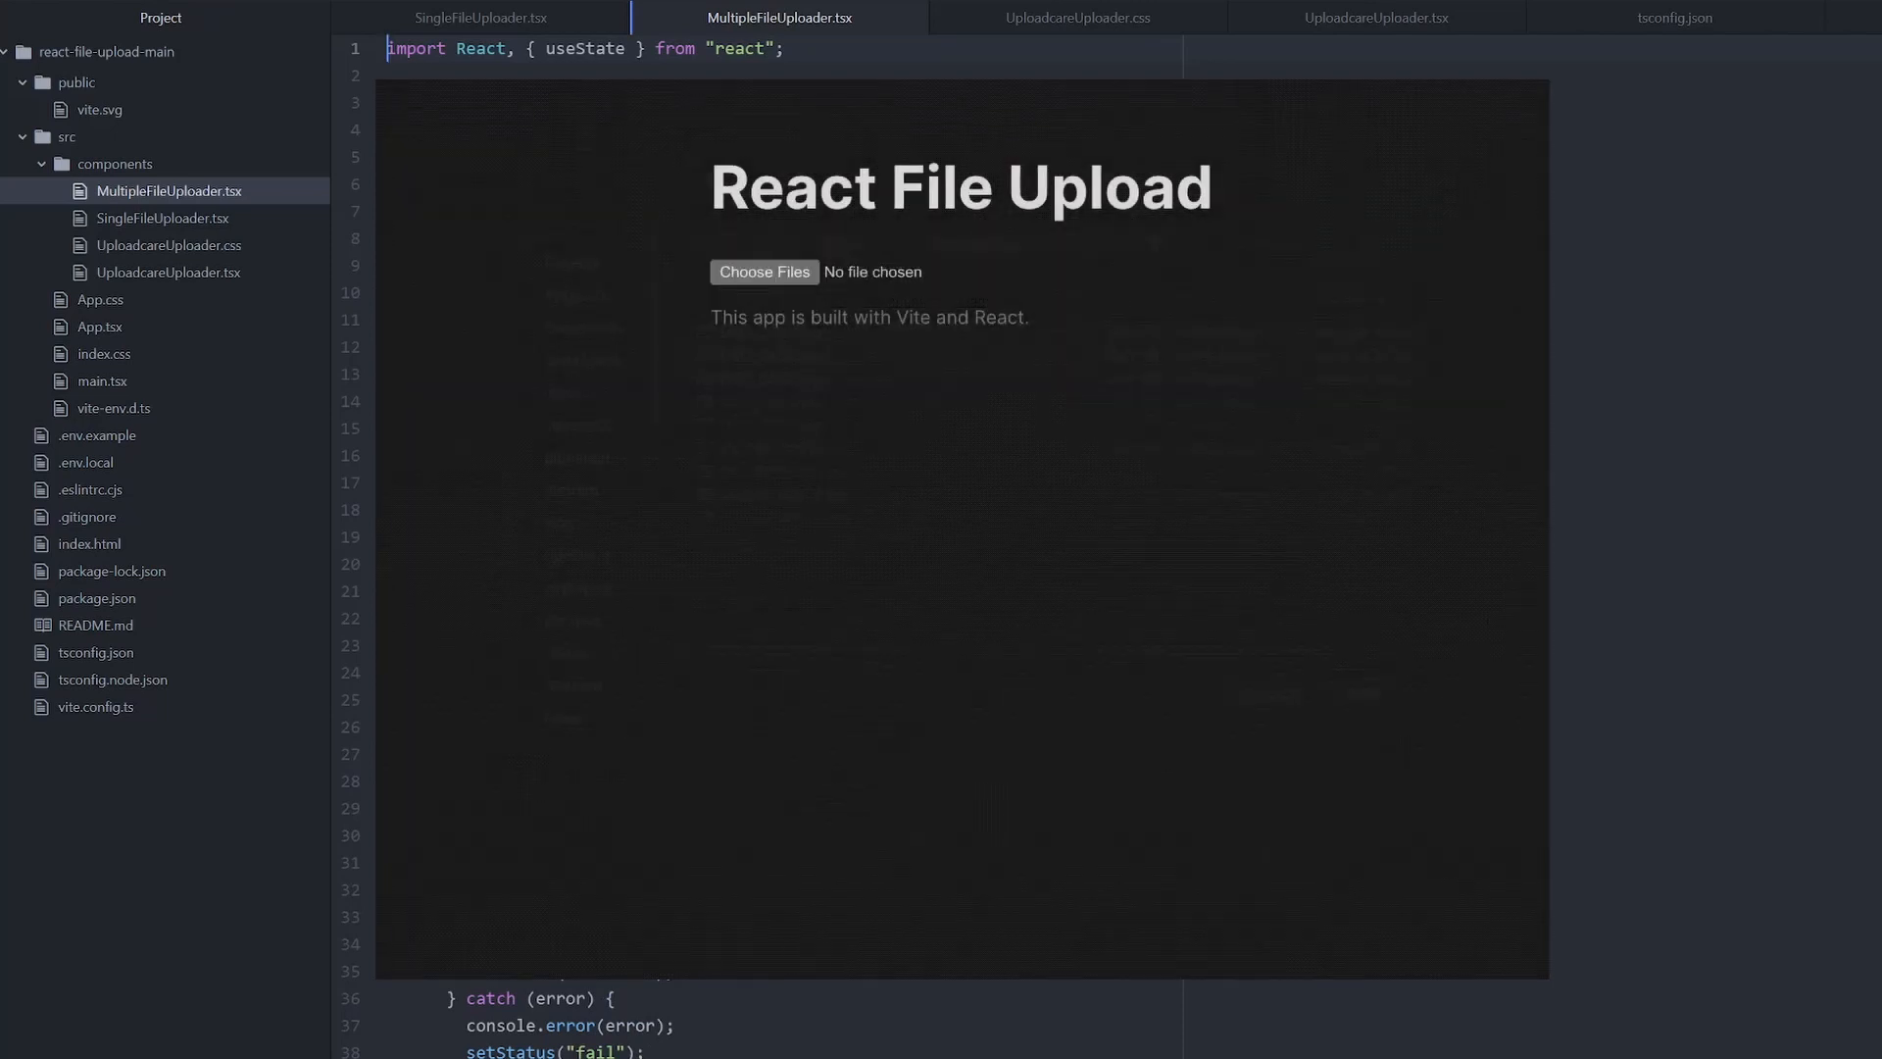
left_click(764, 270)
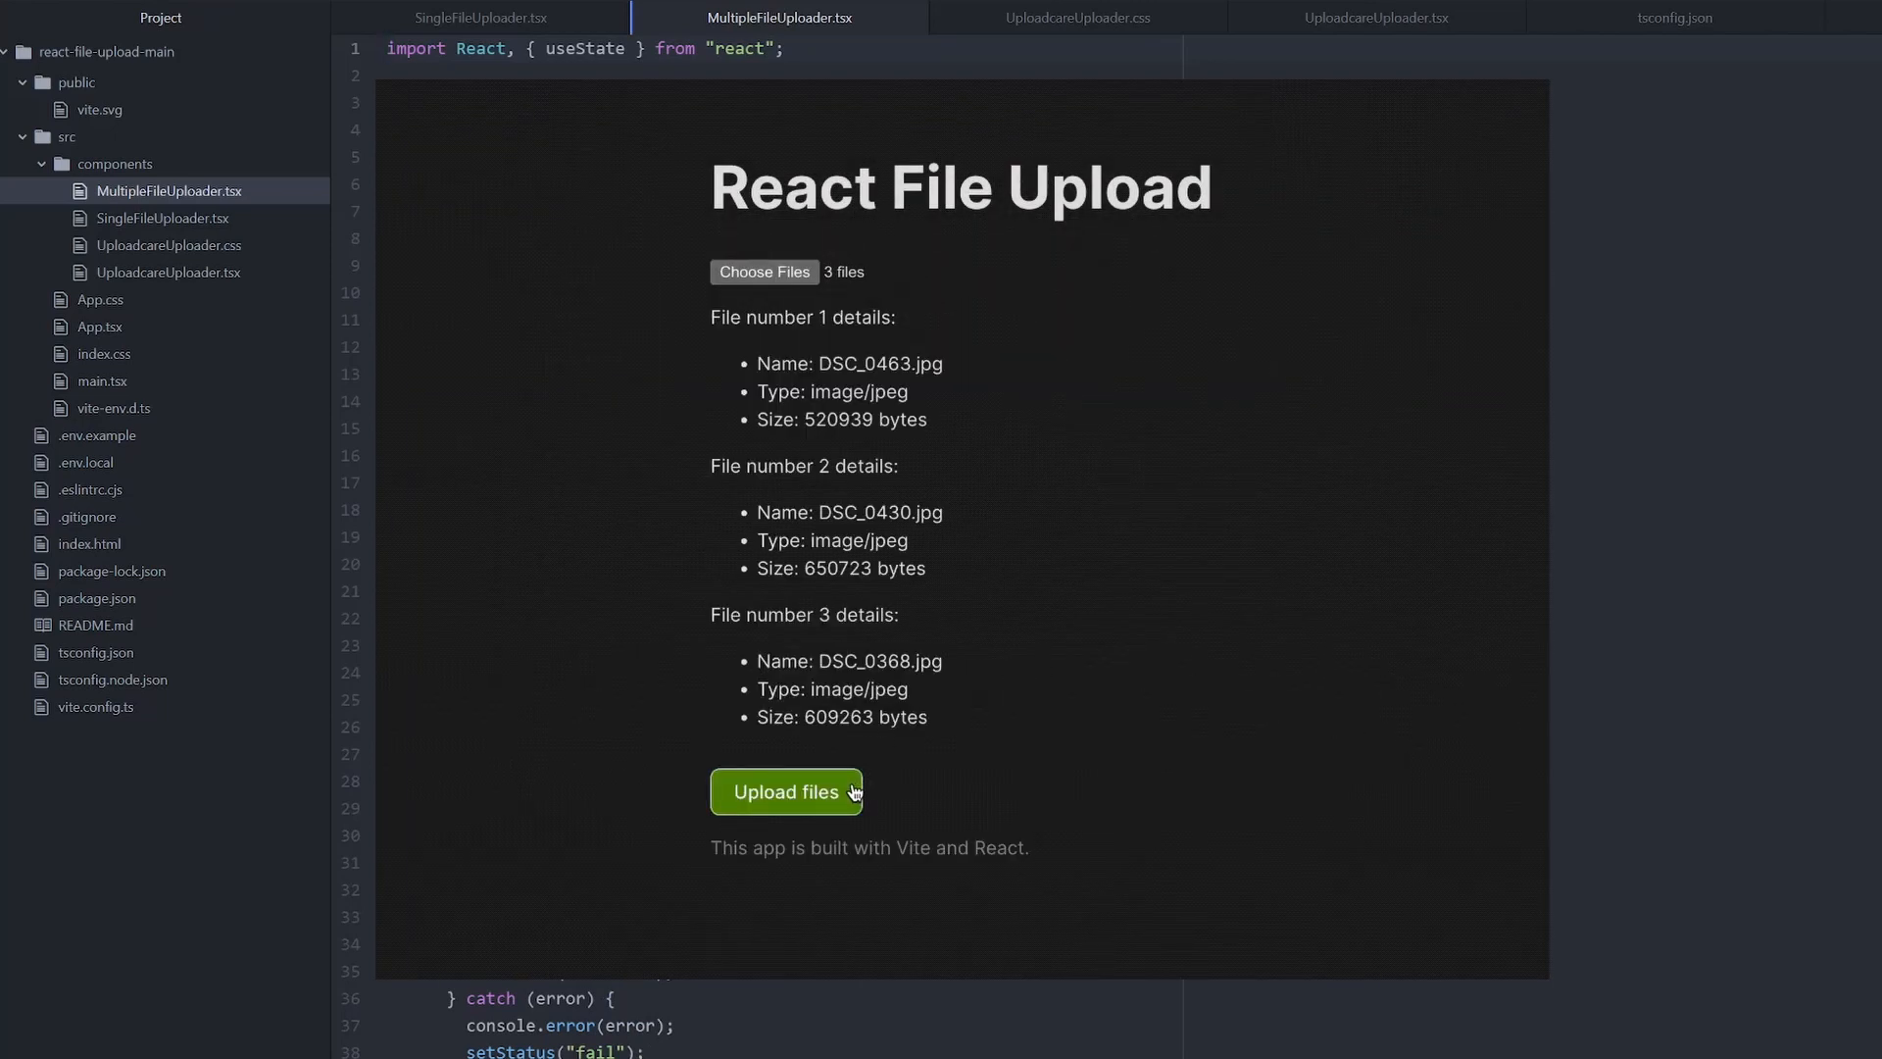
left_click(786, 792)
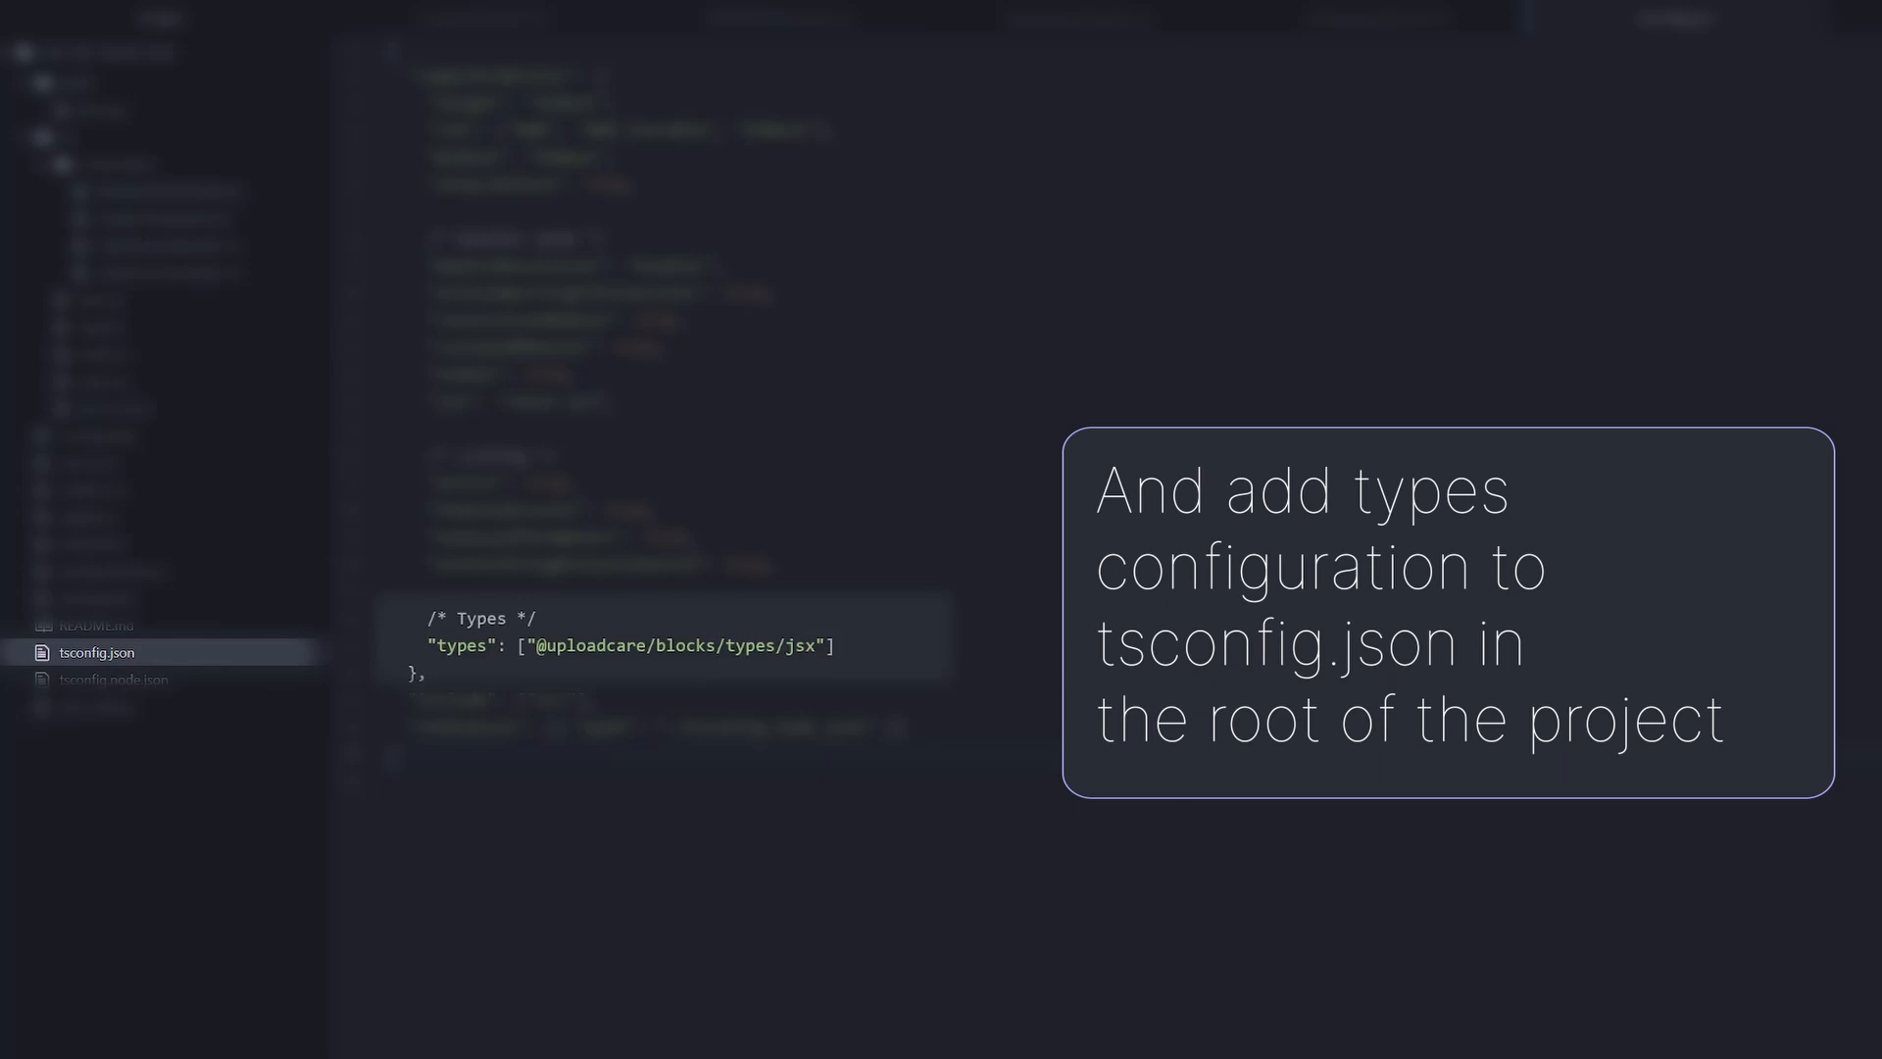
Write the UploadcareUploader's data-output ref, files state and useEffect event listeners
left_click(1376, 18)
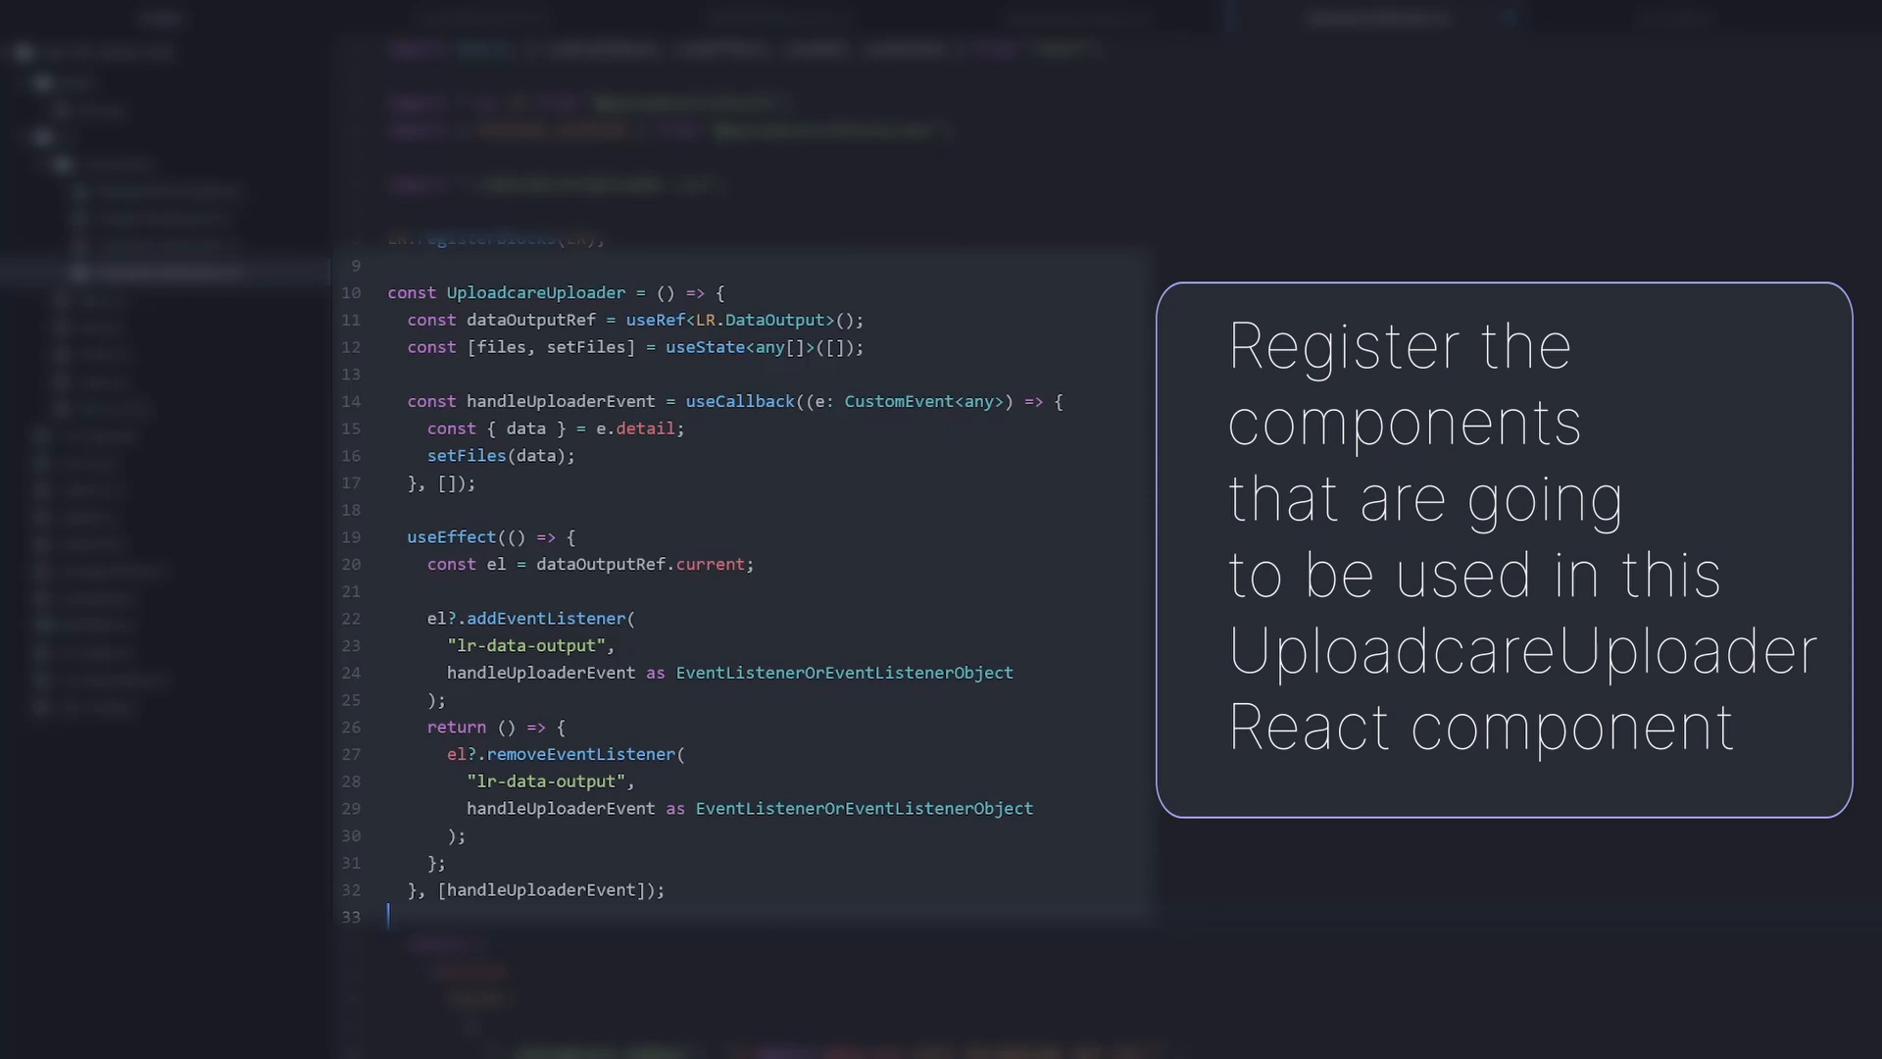
scroll("down", 3)
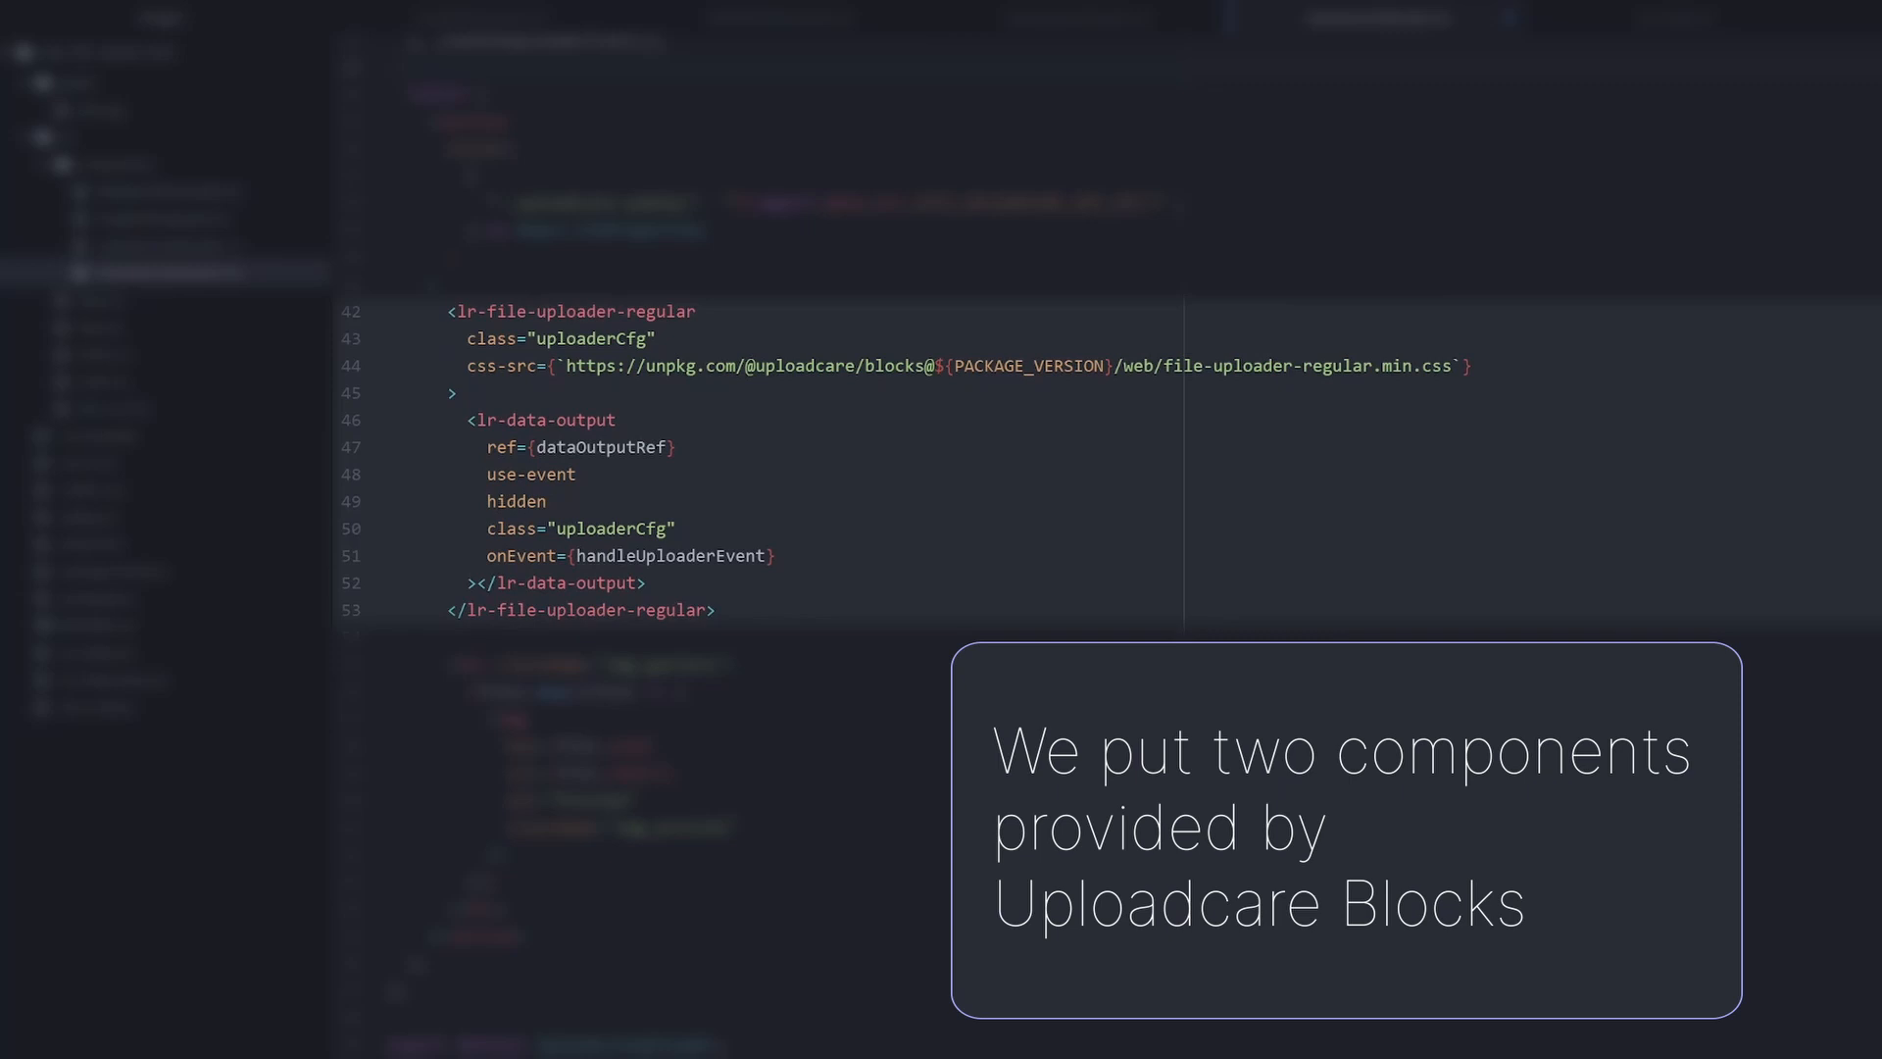
Insert lr-file-uploader-regular wrapping a hidden lr-data-output with ref, use-event and onEvent
left_click(1078, 18)
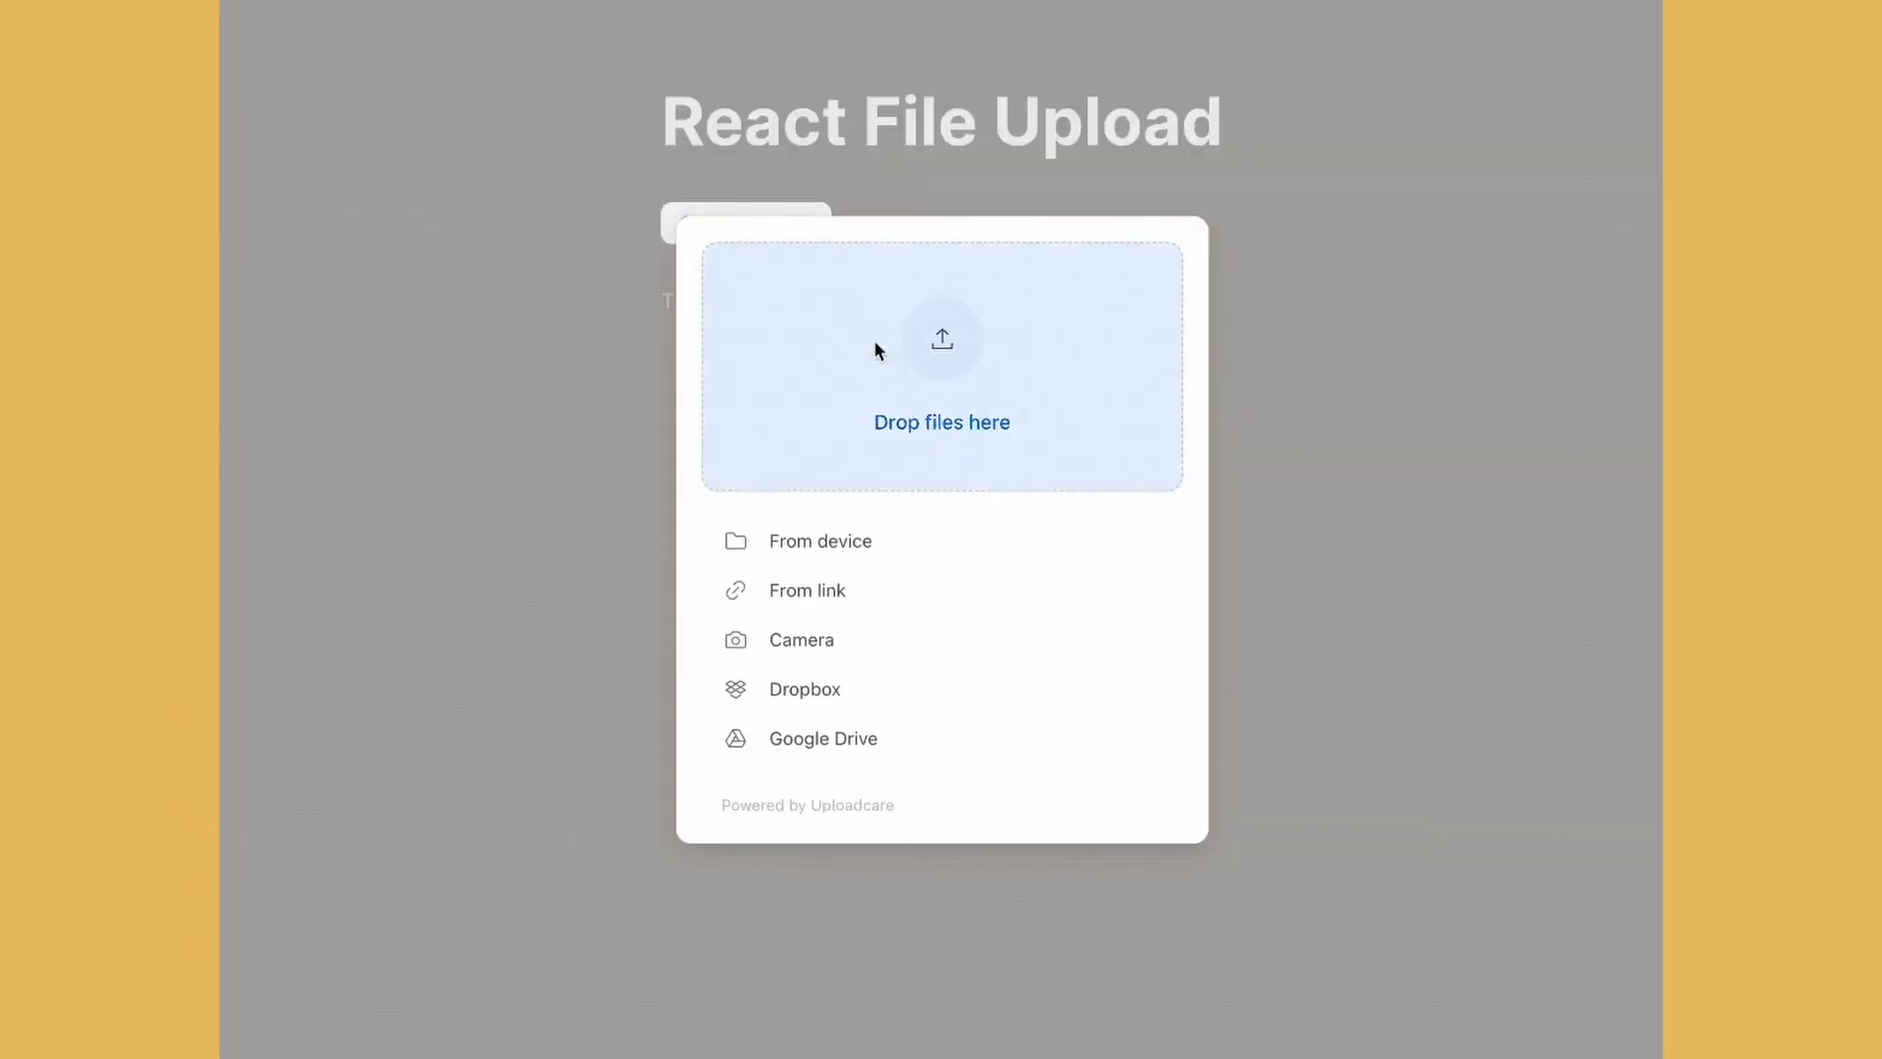
Upload the first three JPGs from the device through Uploadcare and finish to show the gallery
left_click(819, 541)
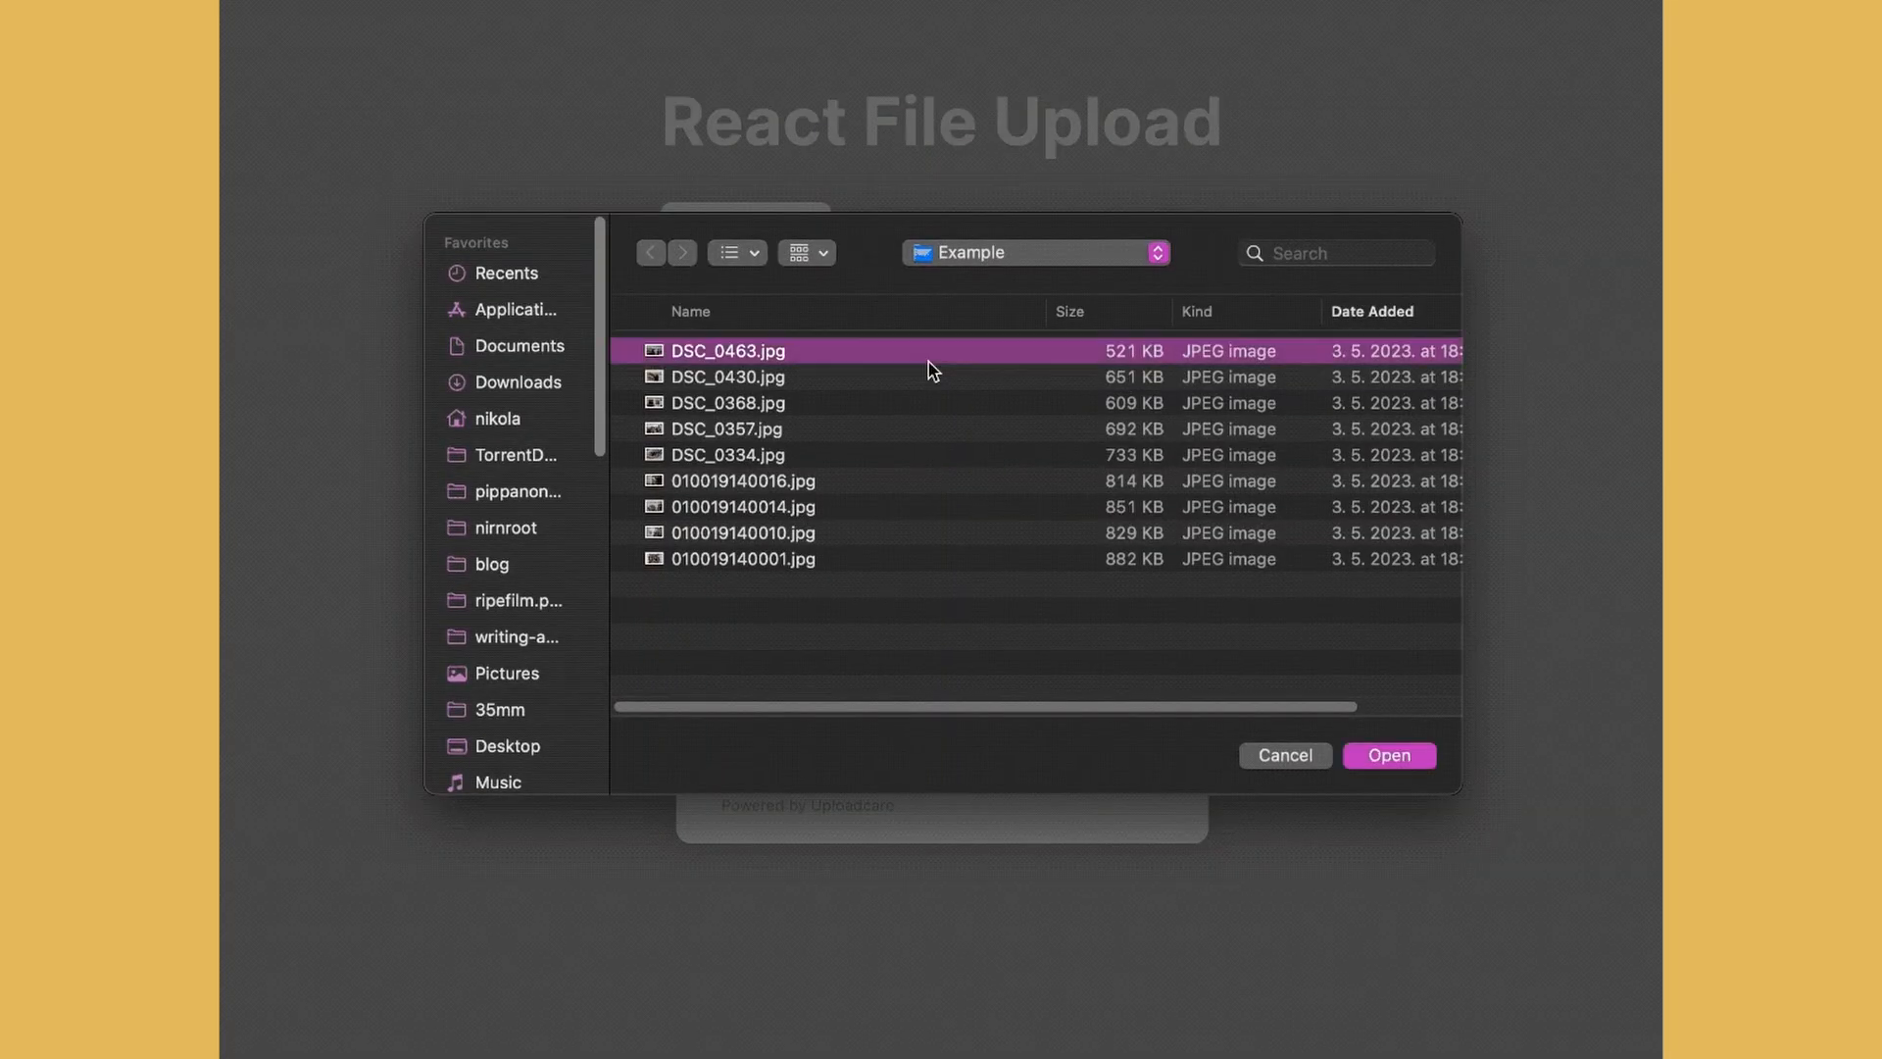
left_click(727, 404)
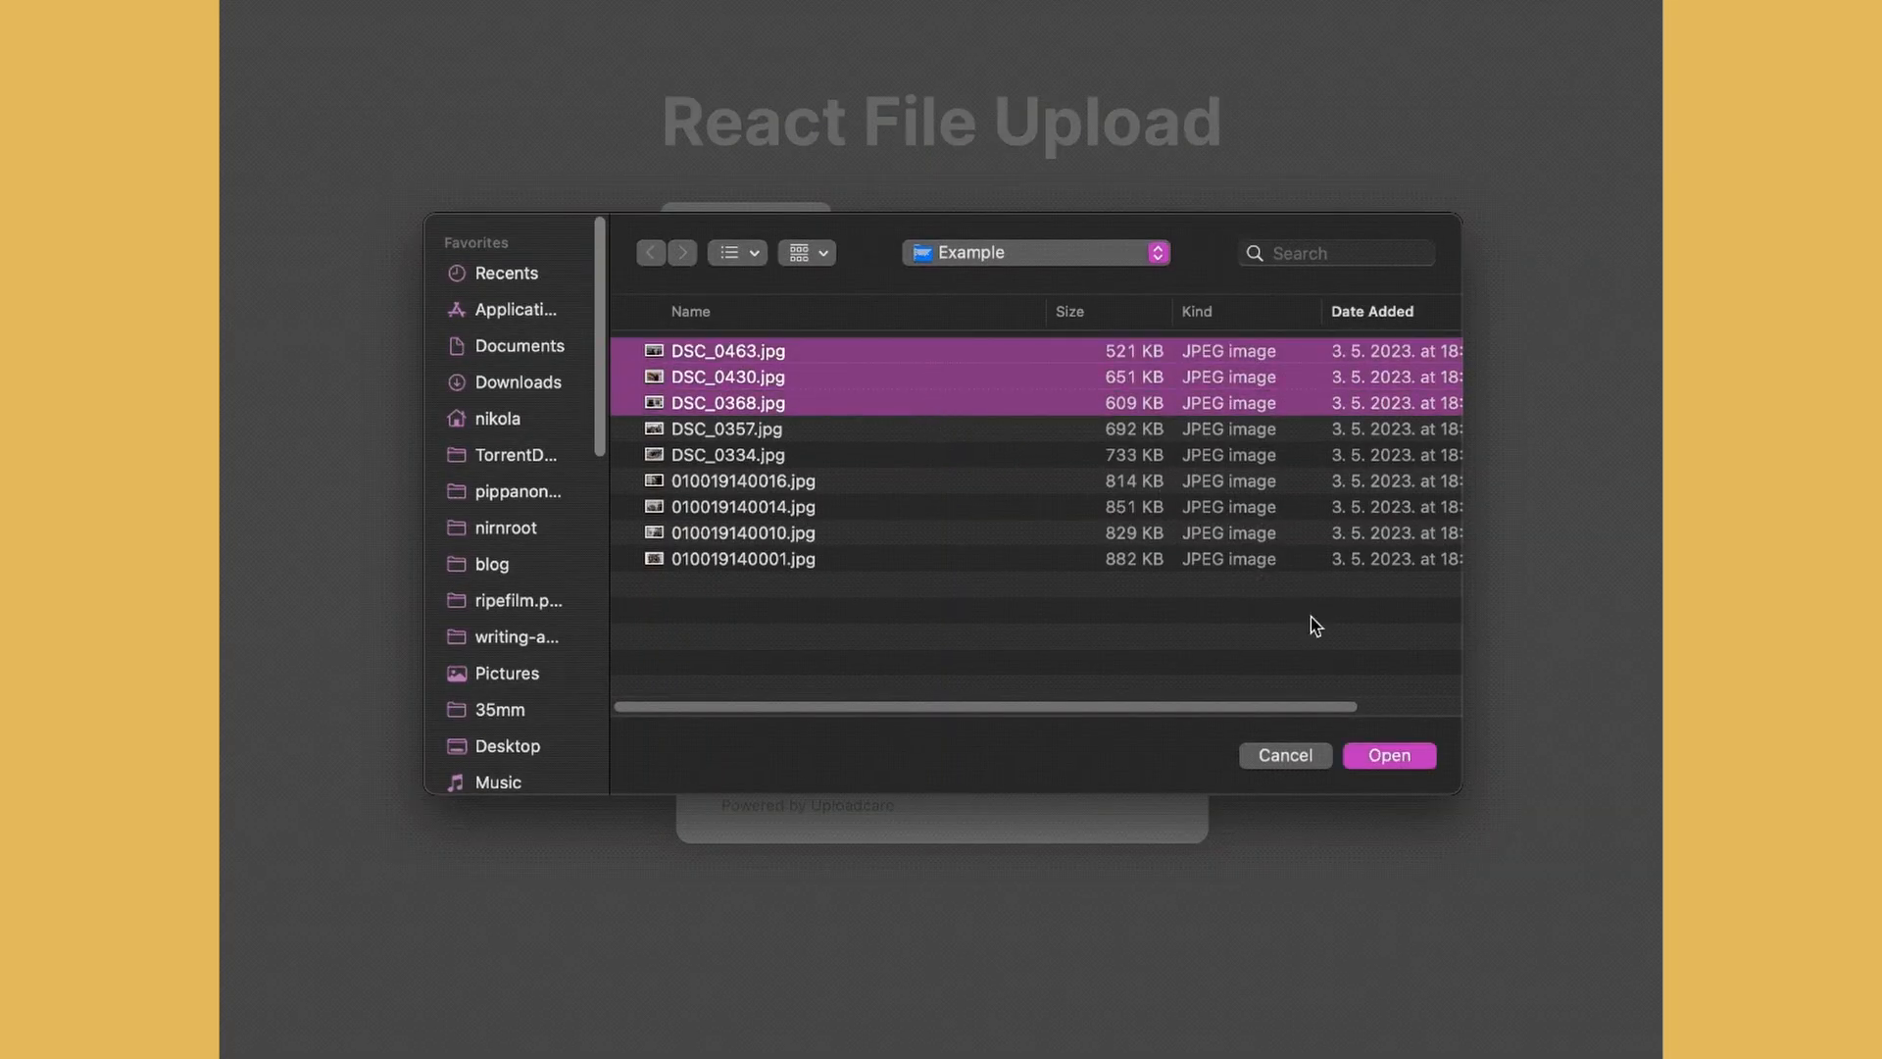
left_click(1387, 754)
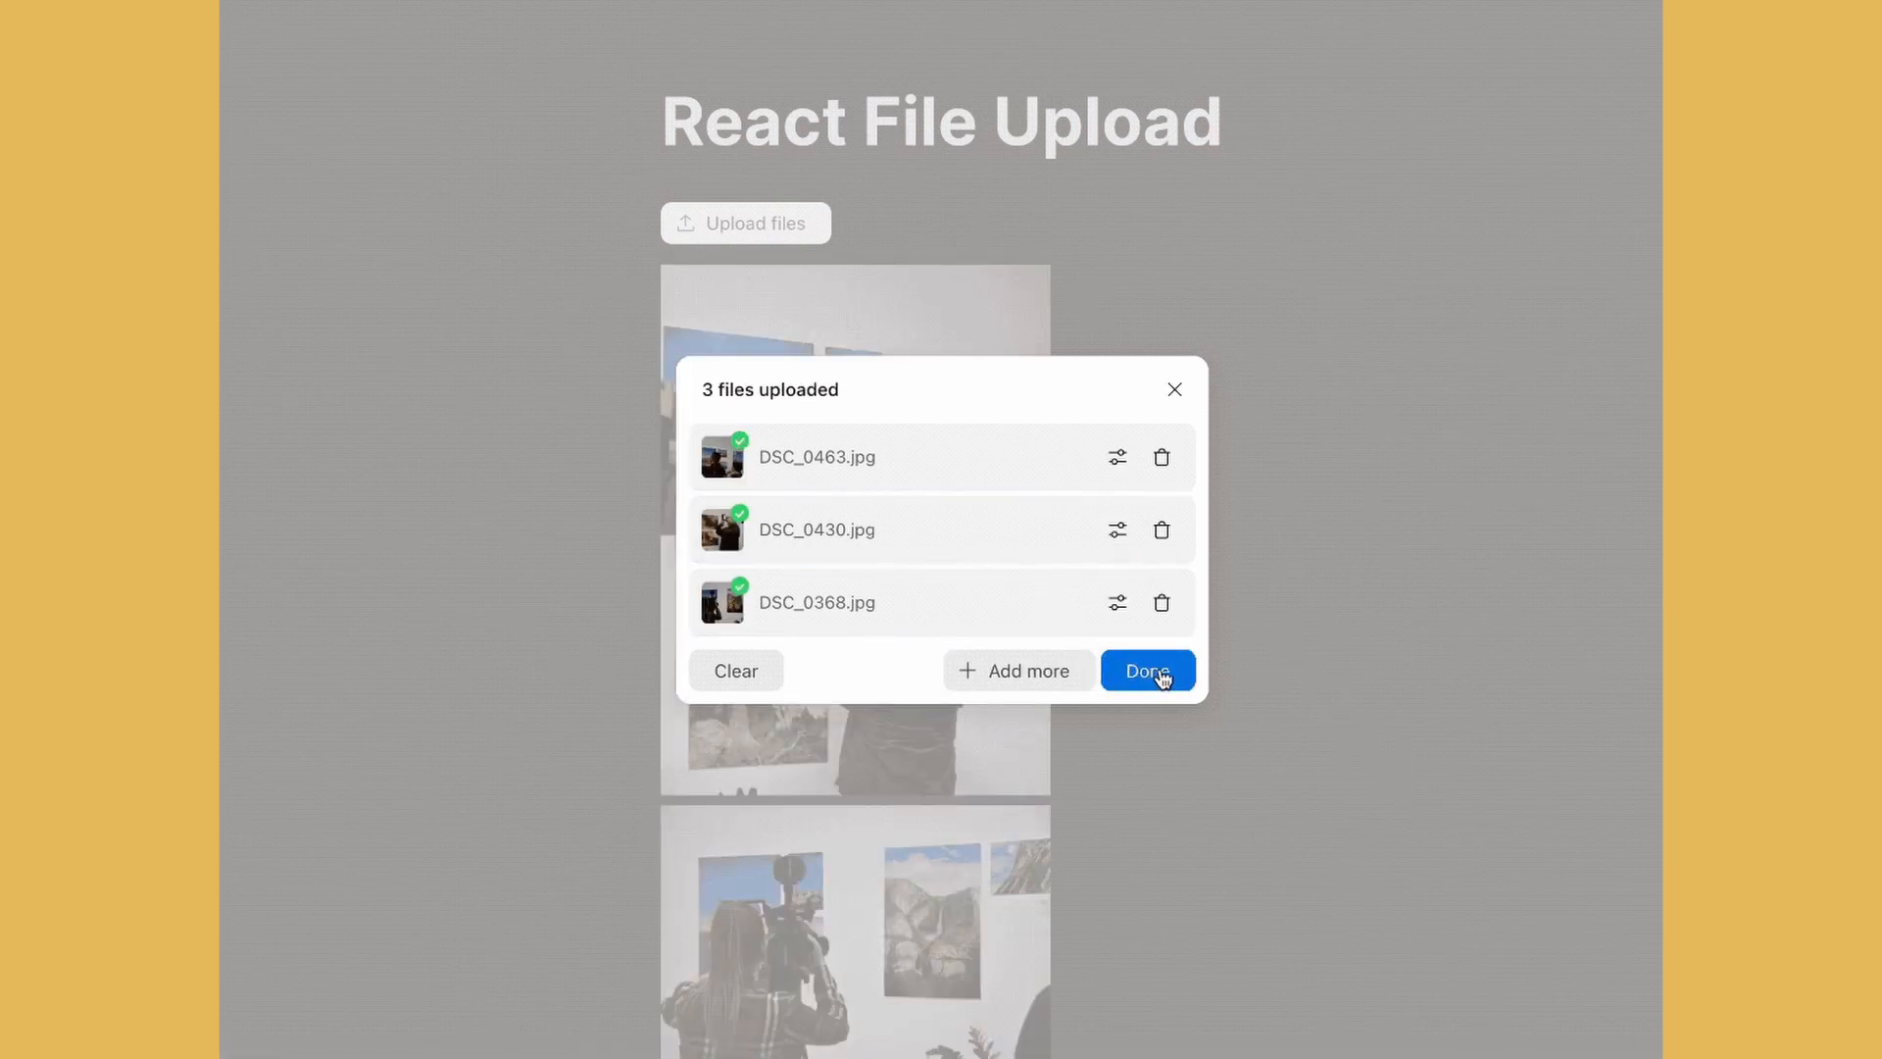
left_click(1149, 670)
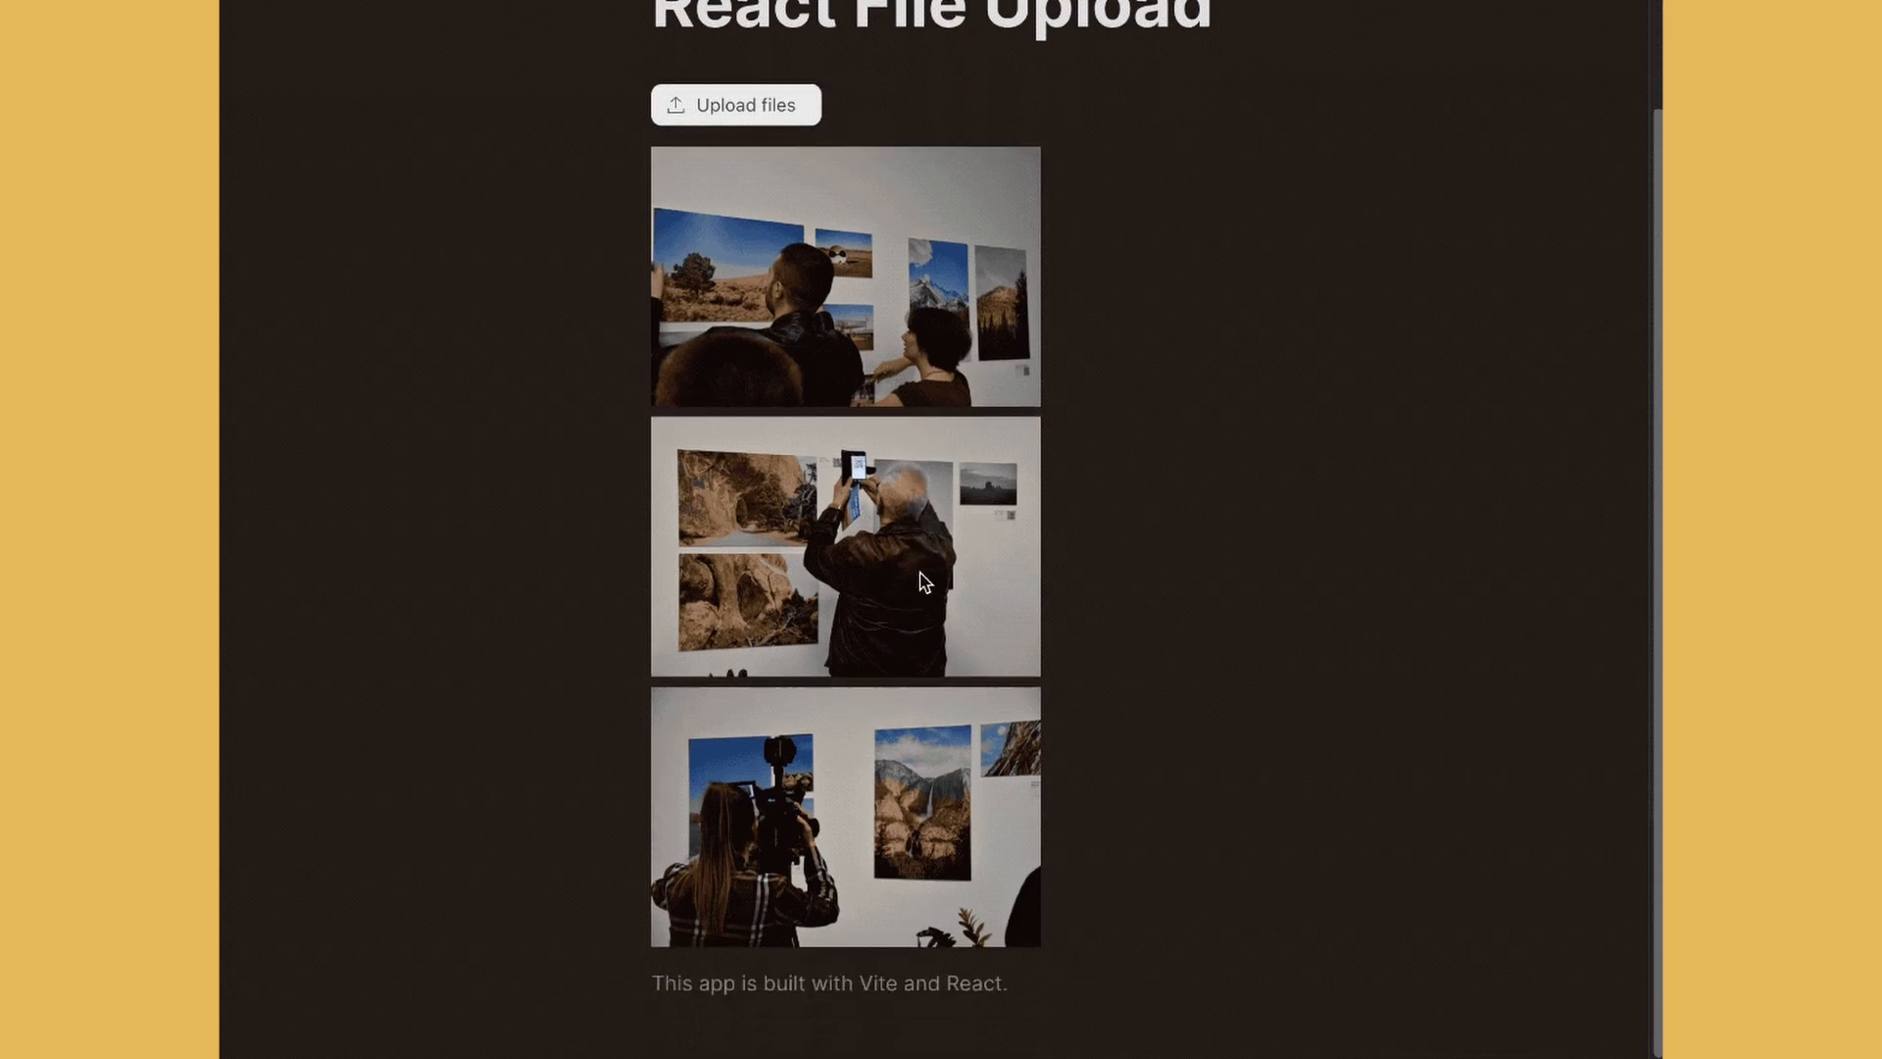